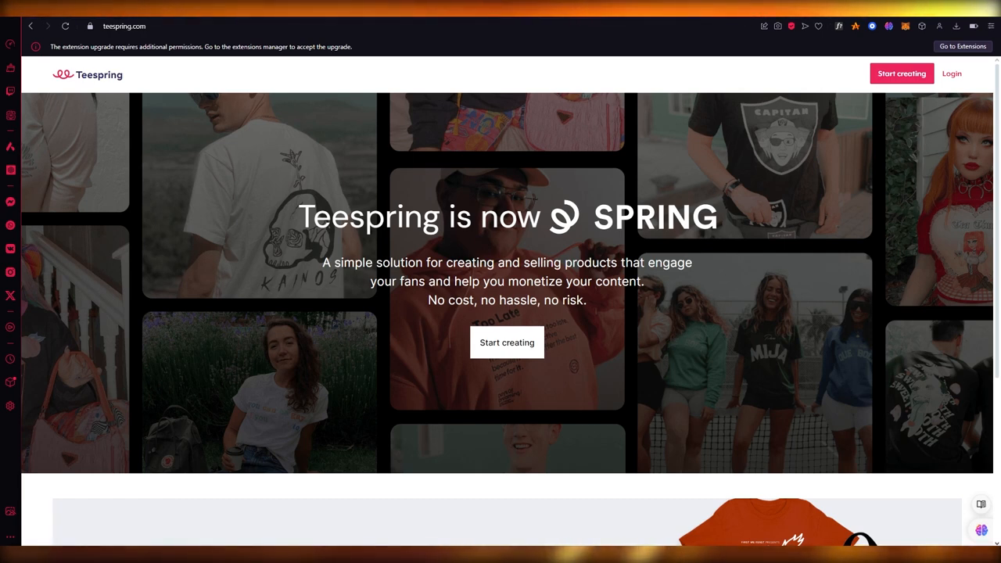
- Sign up for a creator account as John Lahey, passing the reCAPTCHA
scroll(down, 3)
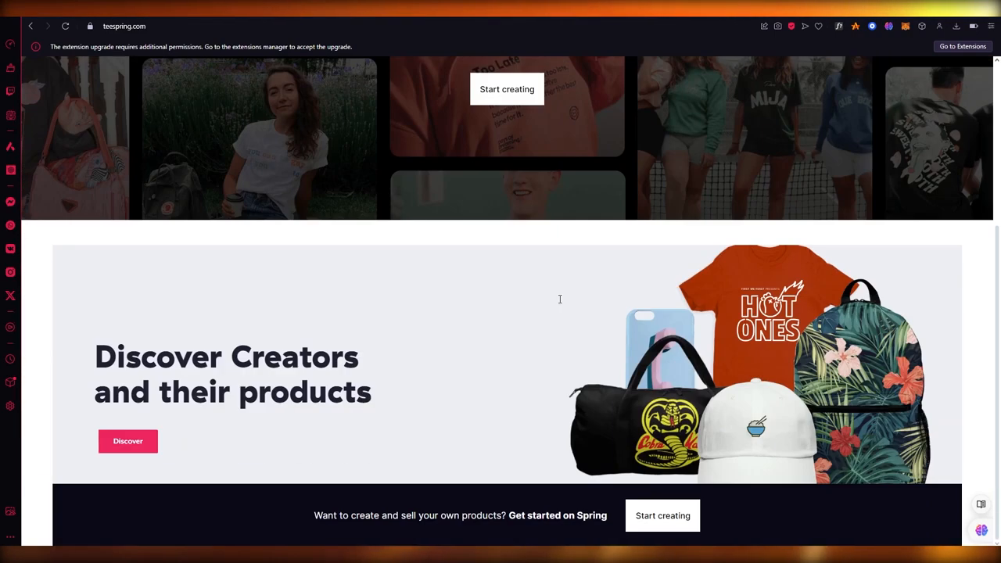
scroll(up, 3)
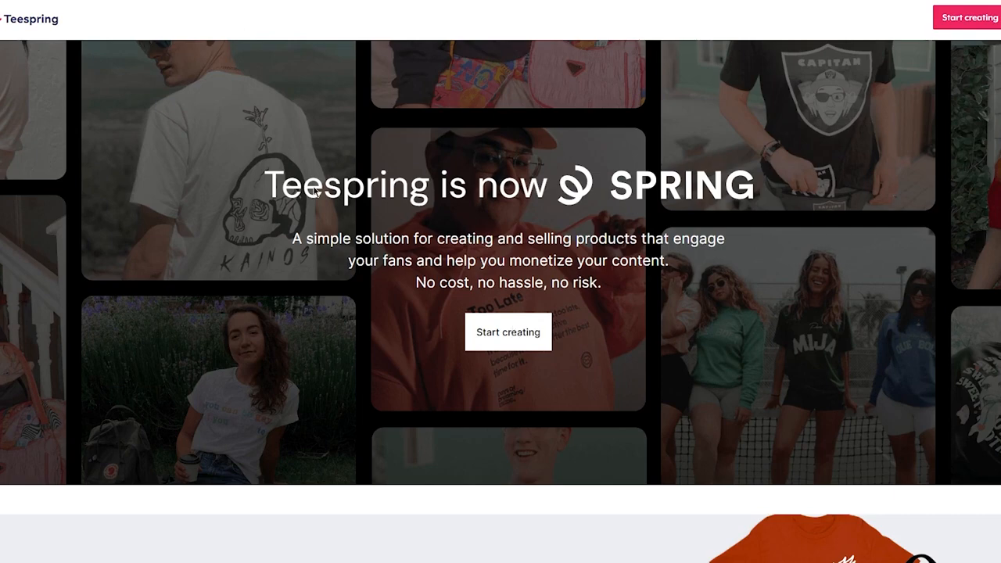
click(507, 332)
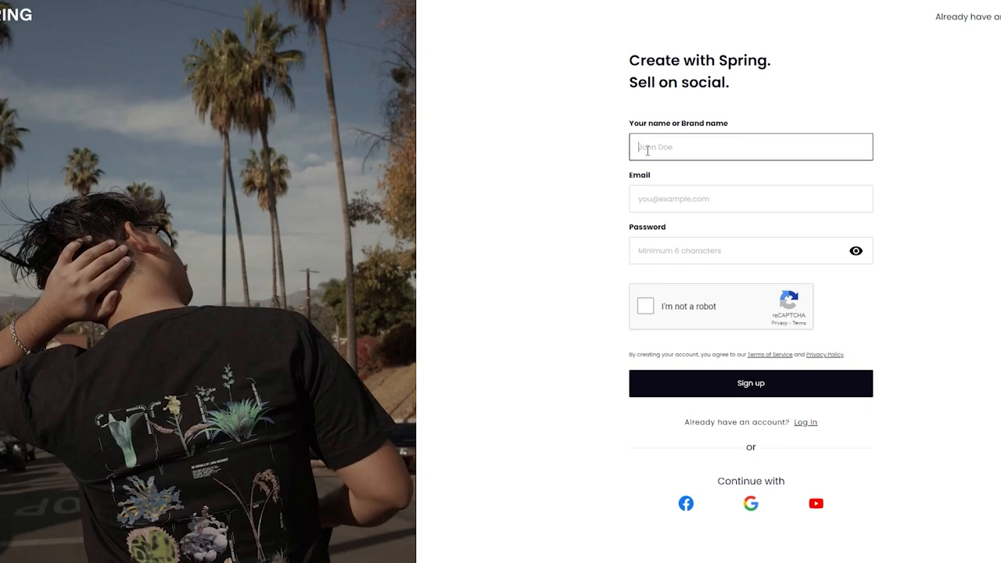
text(John Lahey)
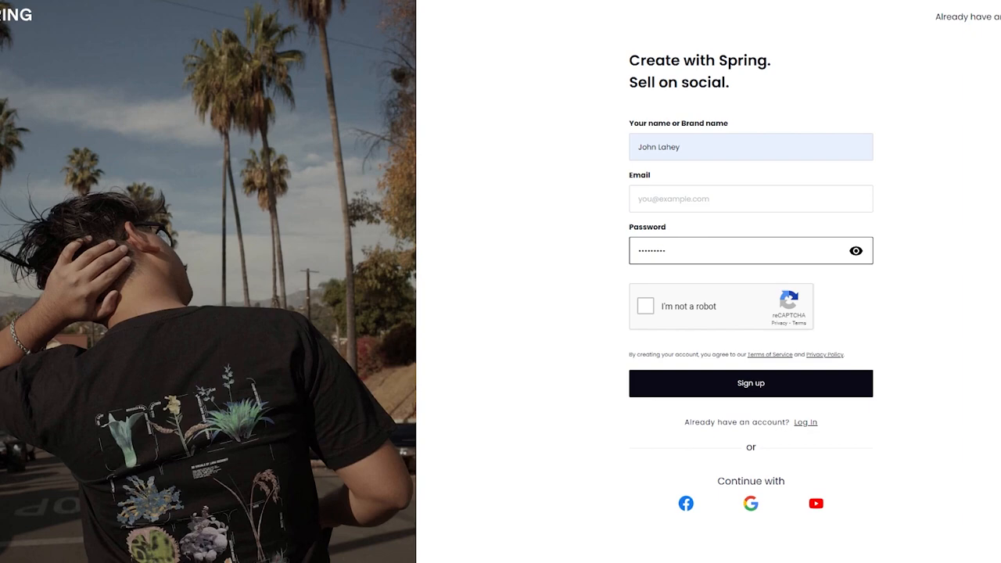
click(750, 197)
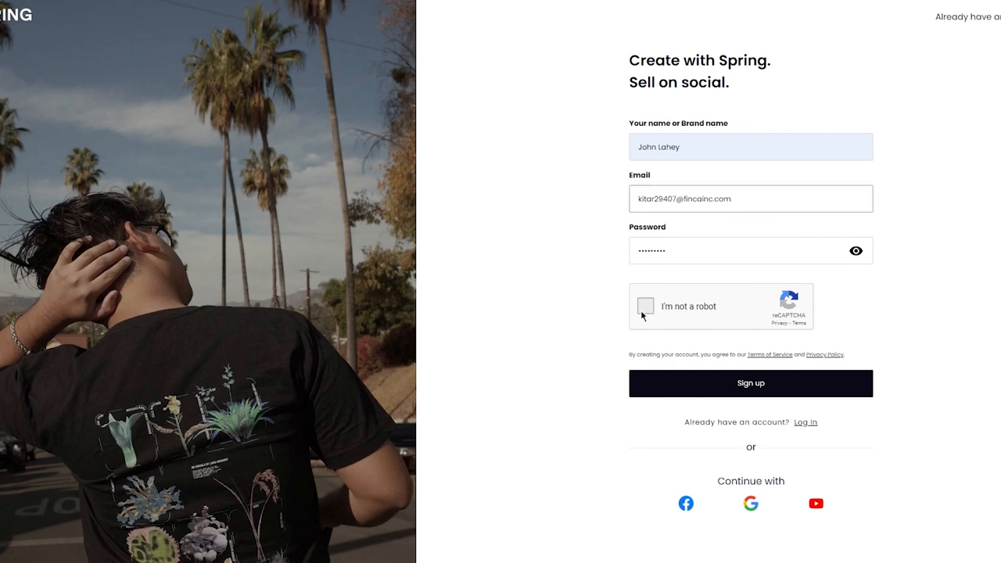
click(645, 305)
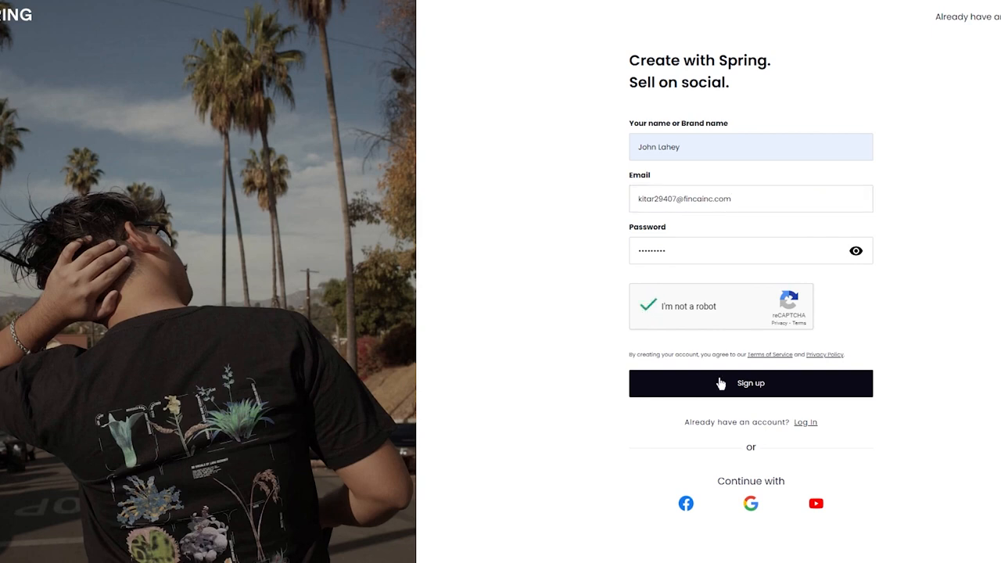
mouse_move(950, 313)
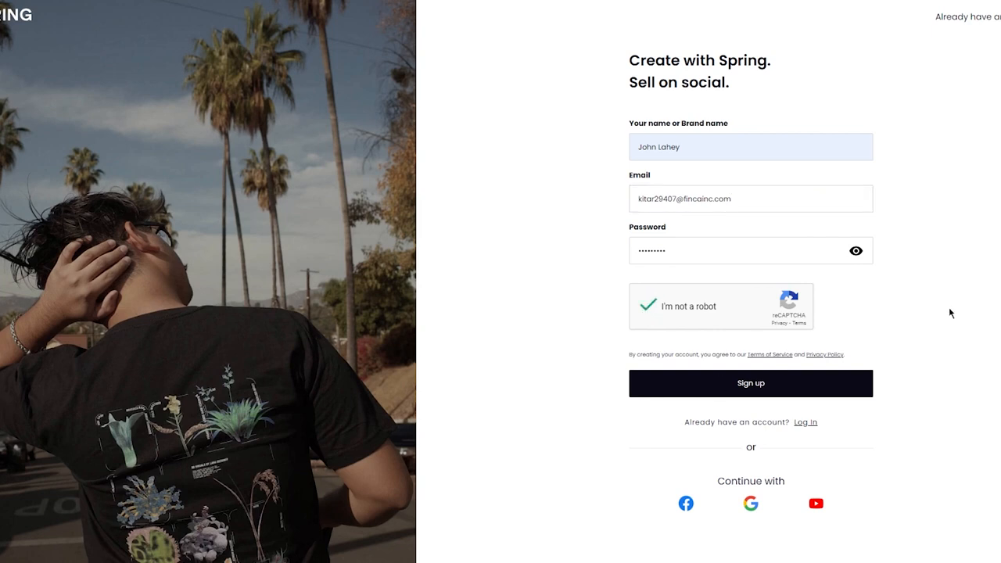
click(750, 383)
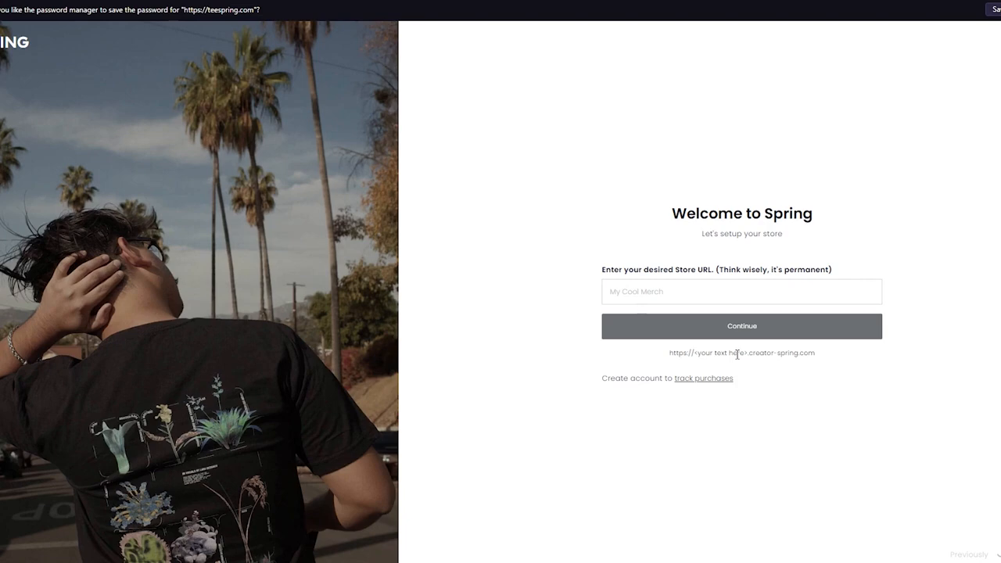
- Submit the desired store URL to finish store setup
text(gghghgj)
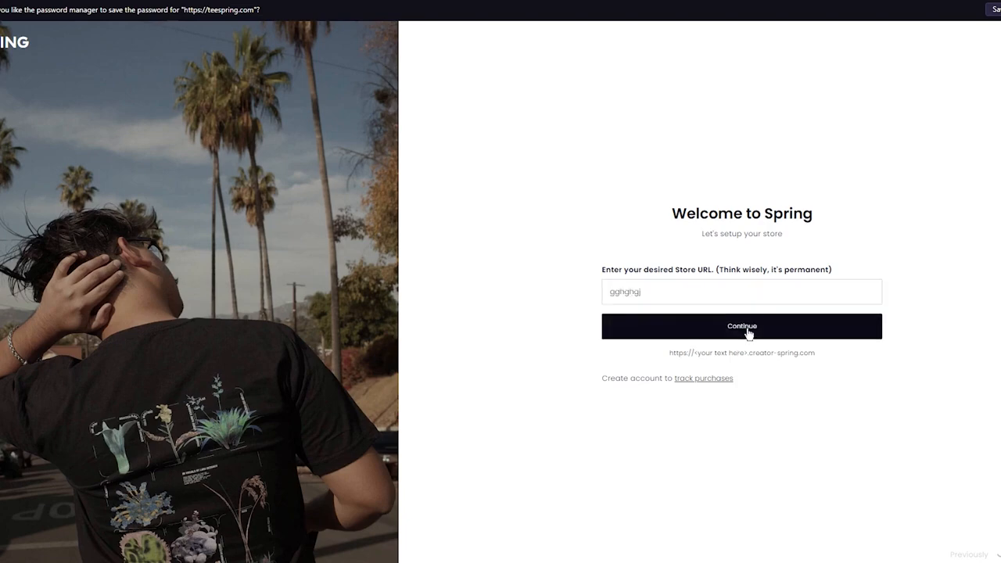
click(741, 326)
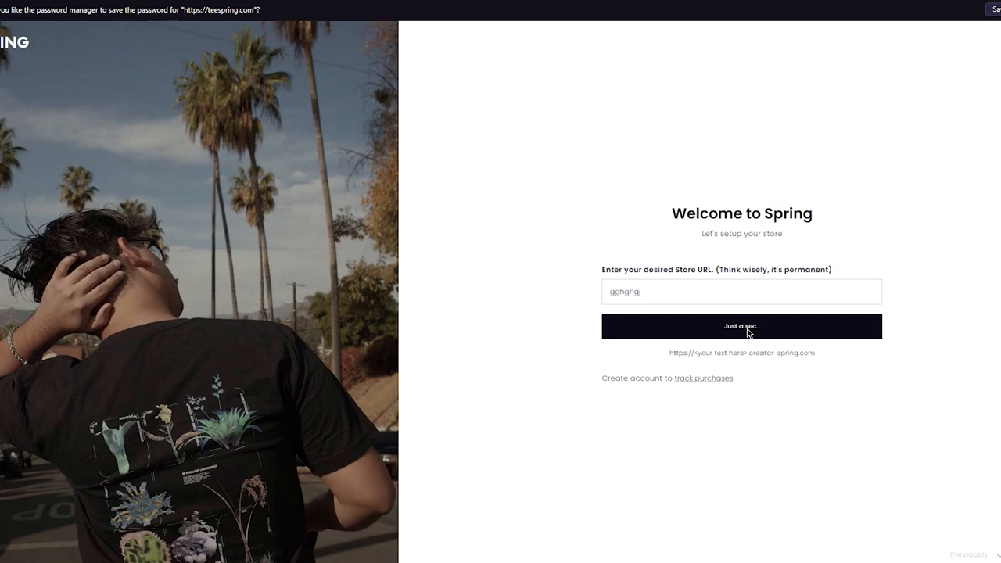
click(740, 326)
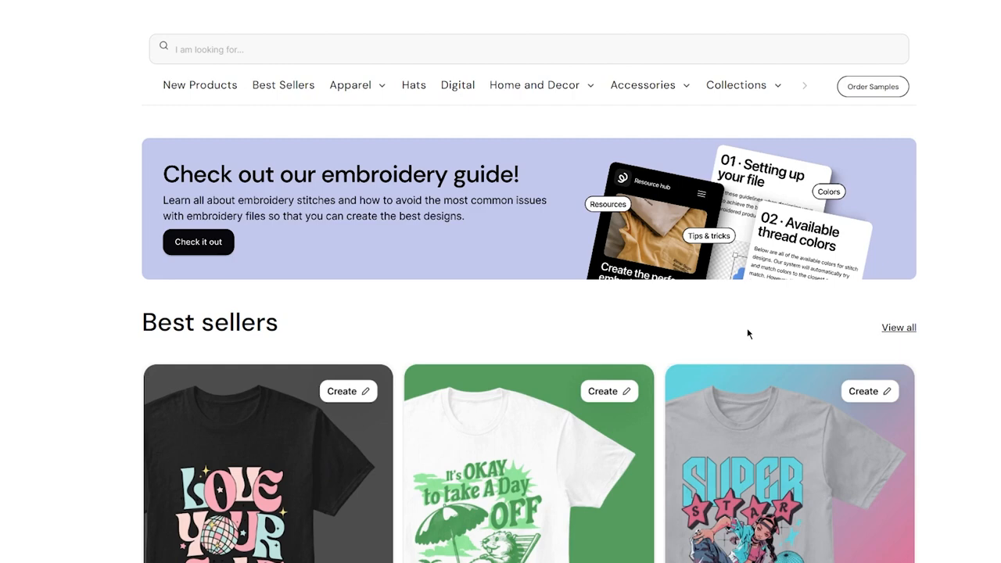
- Browse the Create catalog and open the Best Sellers category
scroll(down, 3)
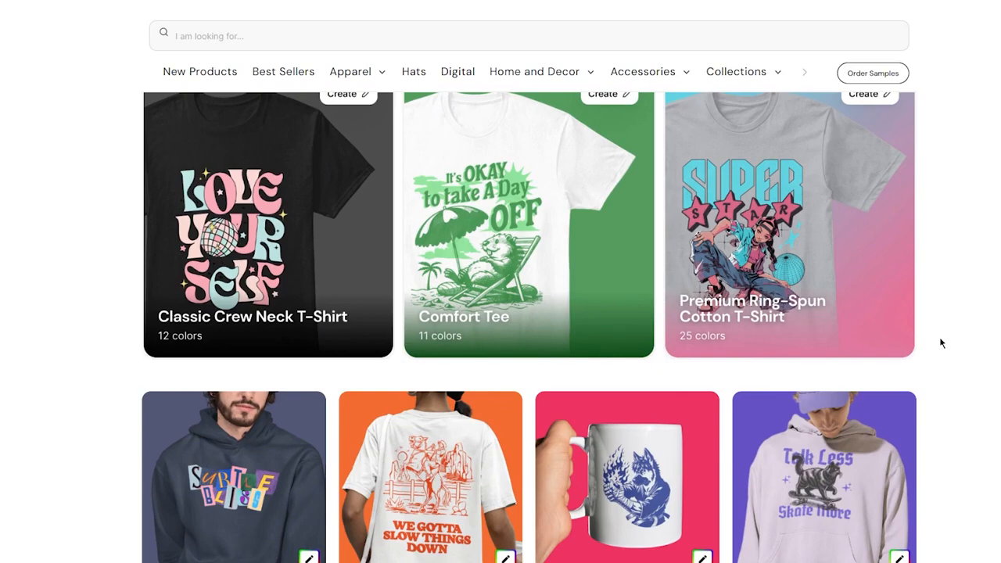
scroll(down, 3)
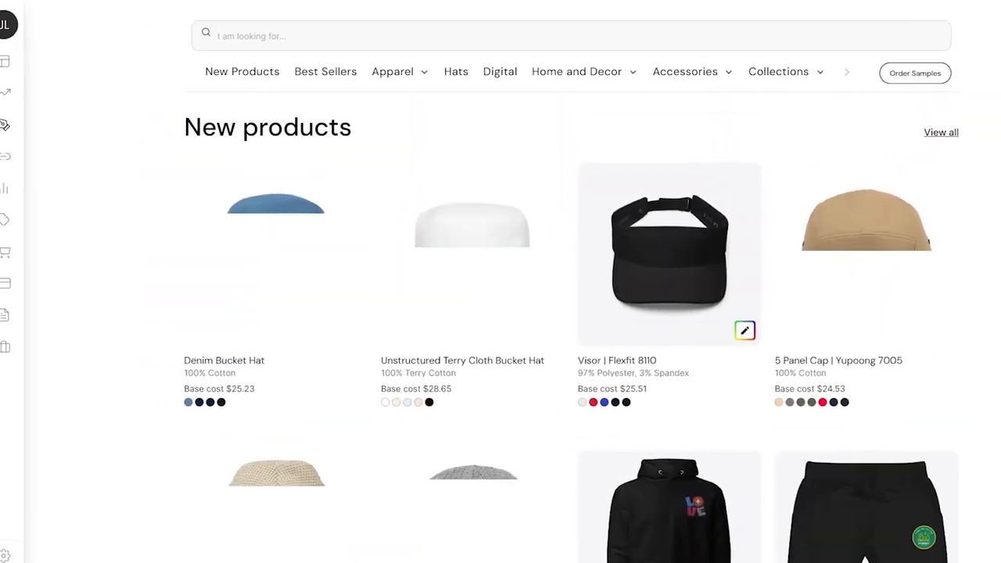
scroll(down, 3)
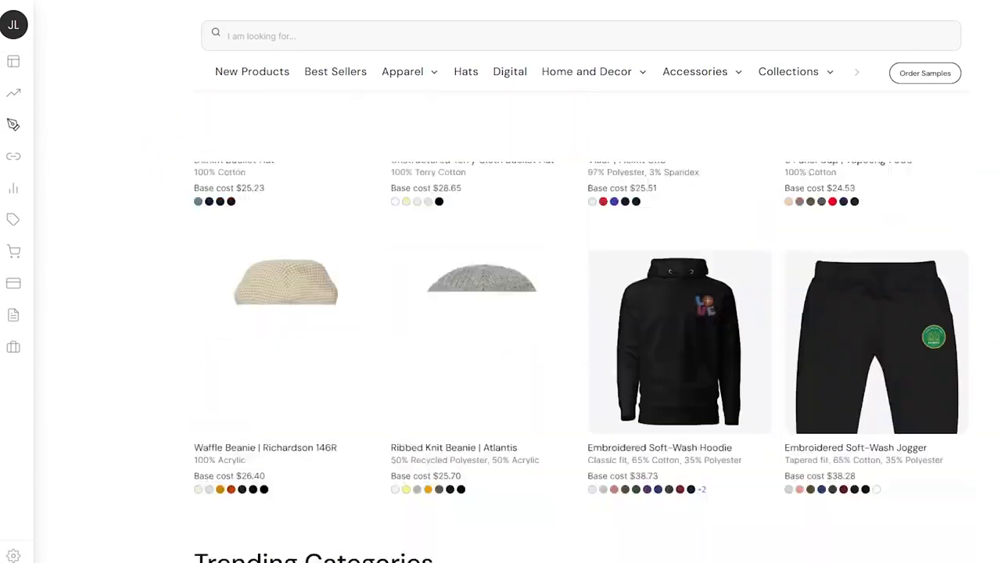
scroll(up, 3)
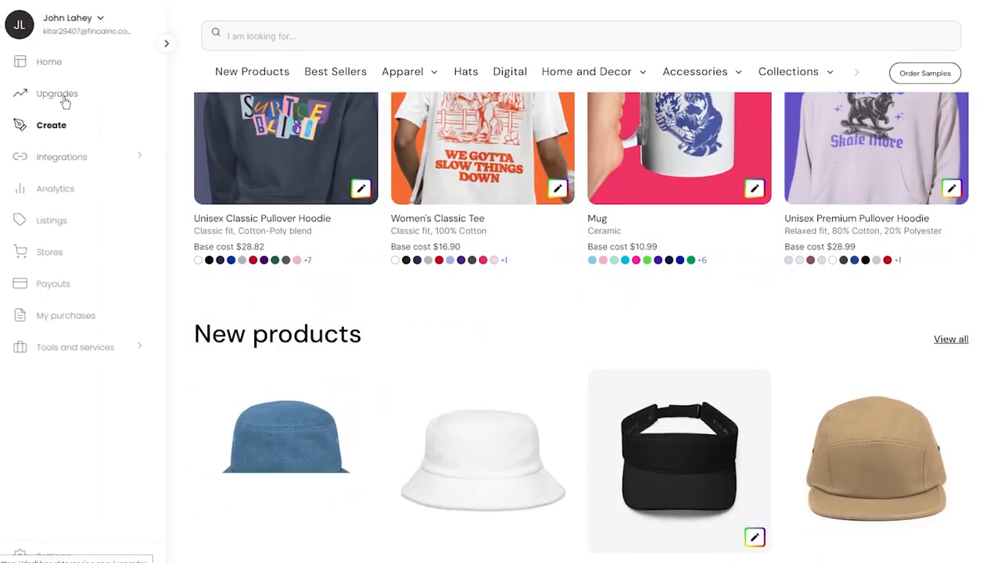
mouse_move(166, 137)
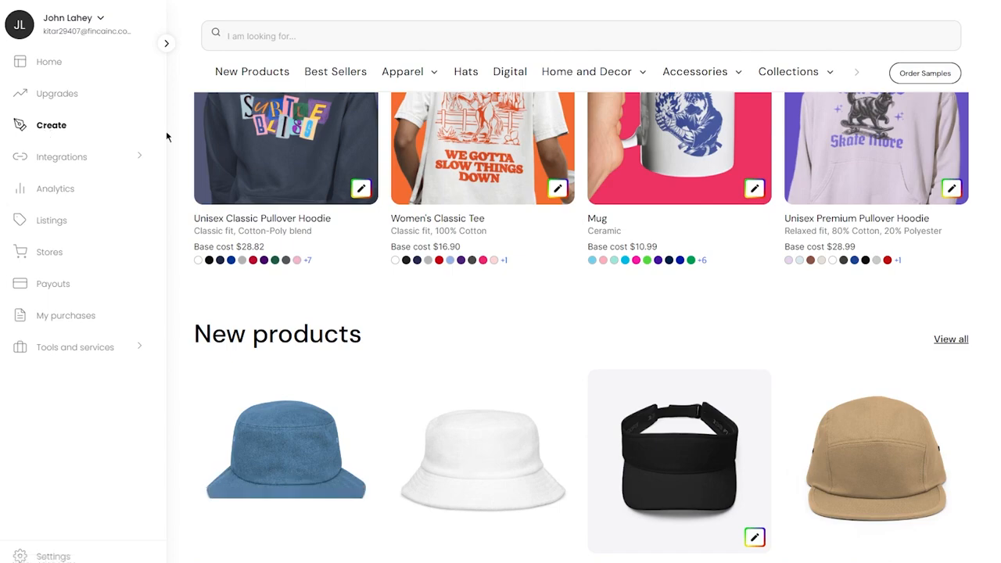
click(586, 71)
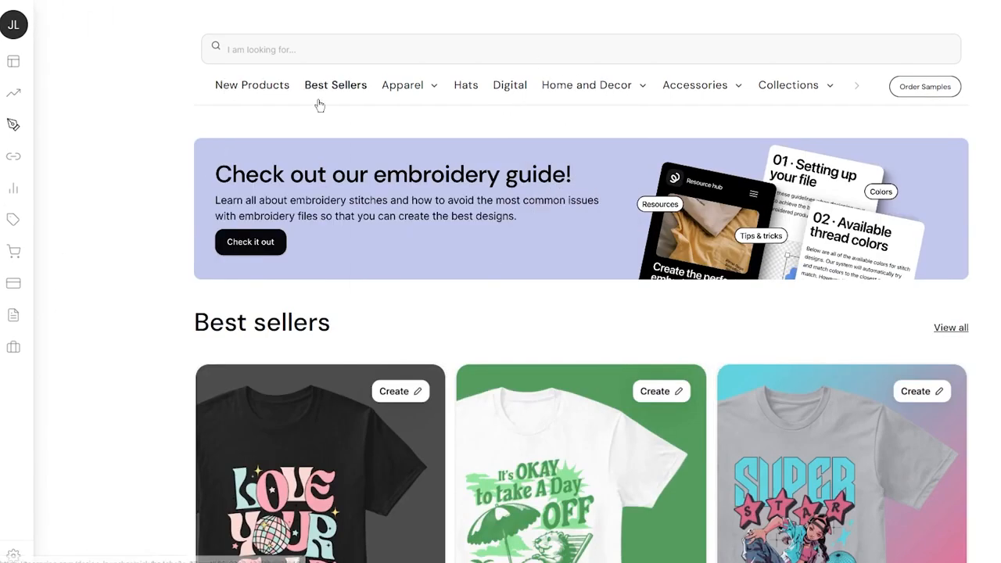
click(335, 84)
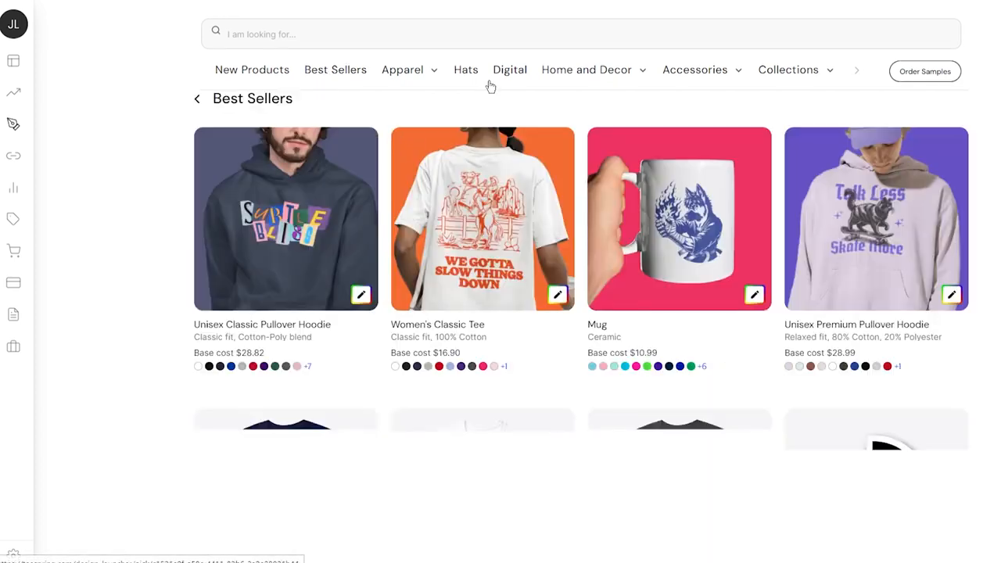
click(586, 69)
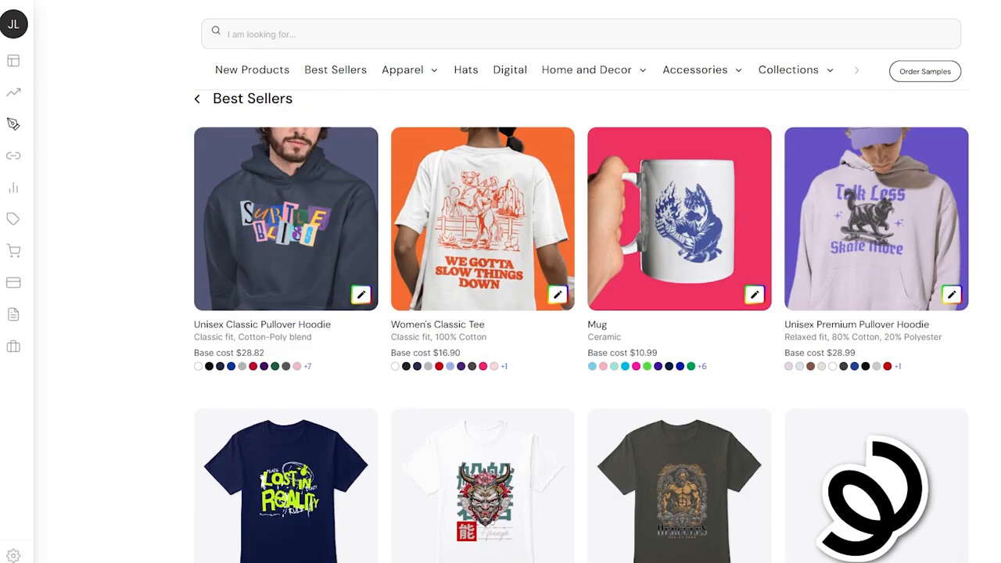
scroll(down, 3)
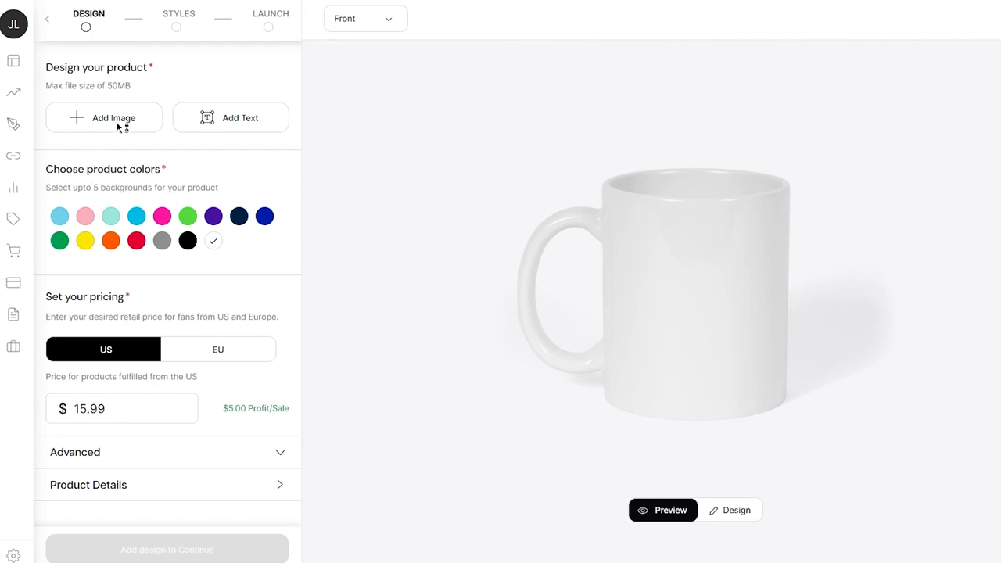
- Upload the bloodborne dragon artwork onto the mug's wrap template via Add Image
click(103, 117)
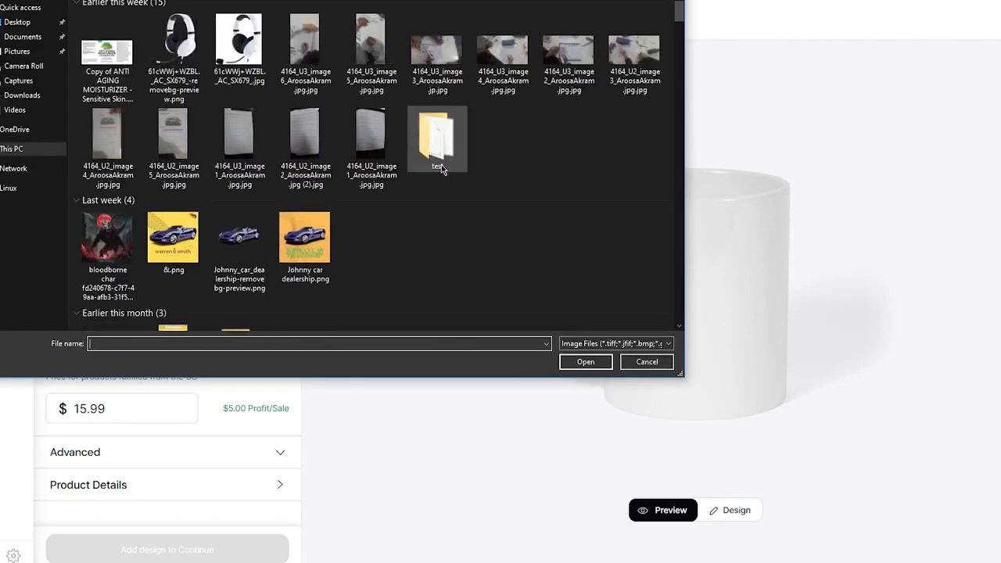
scroll(down, 3)
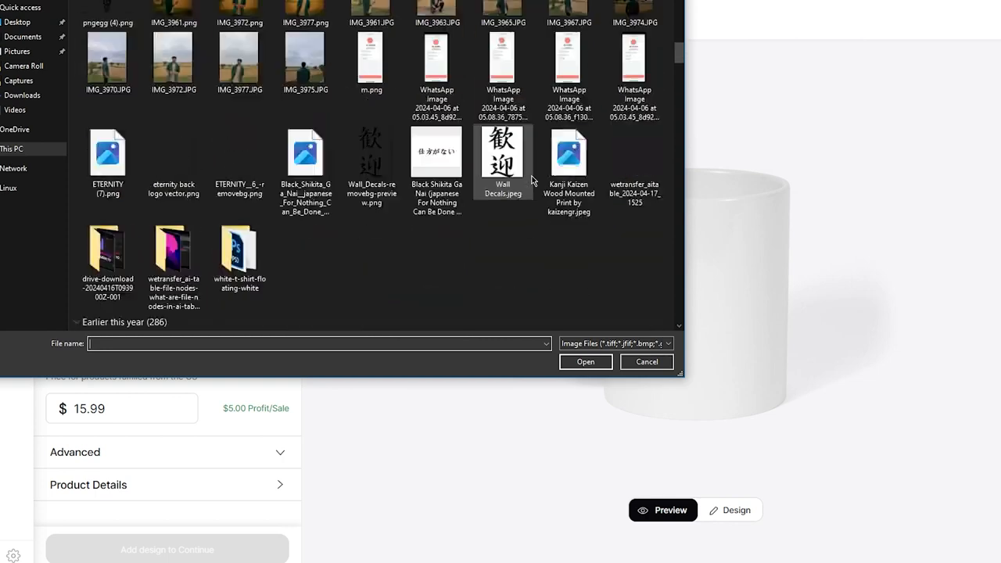
scroll(up, 3)
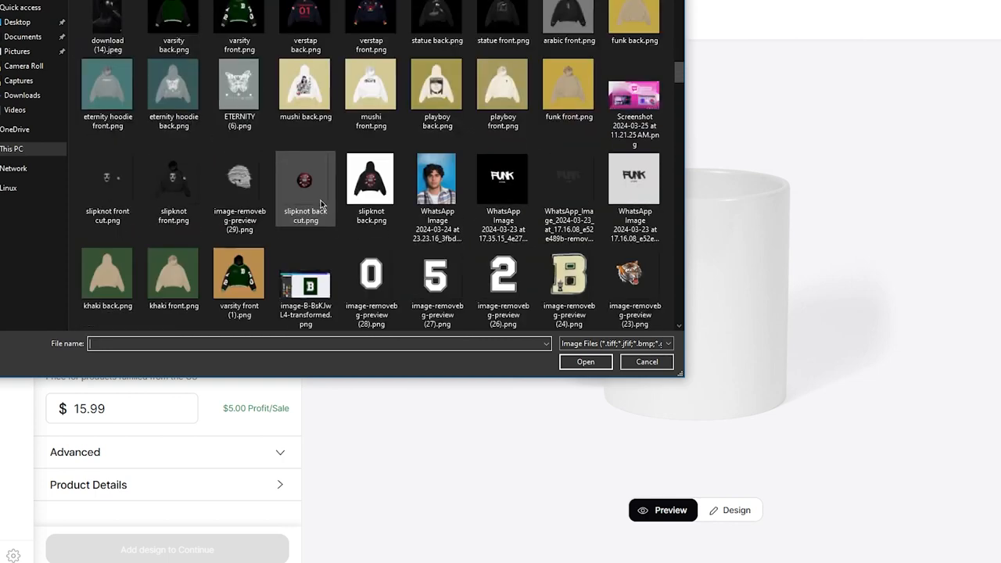
scroll(down, 3)
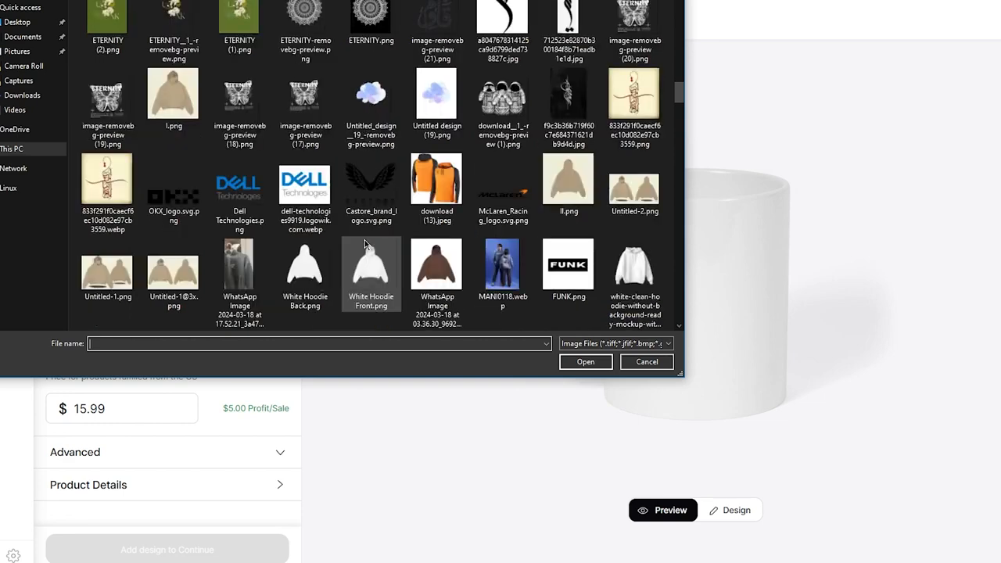
scroll(down, 3)
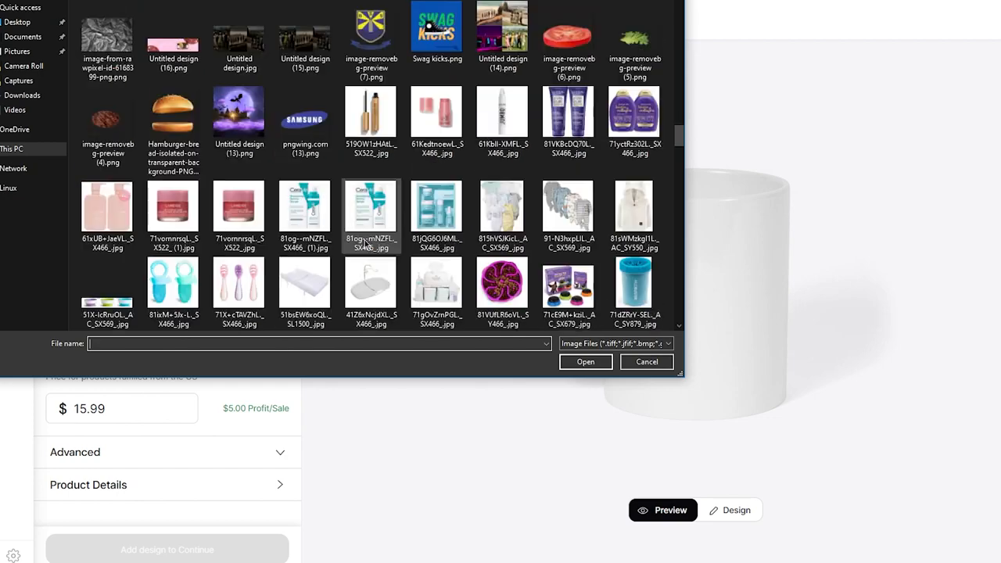
scroll(up, 3)
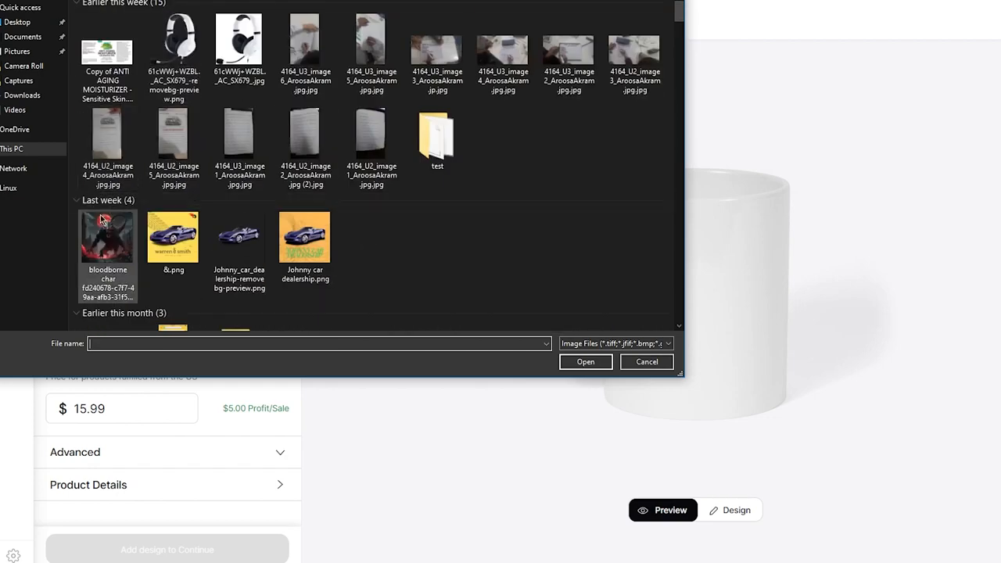
click(585, 361)
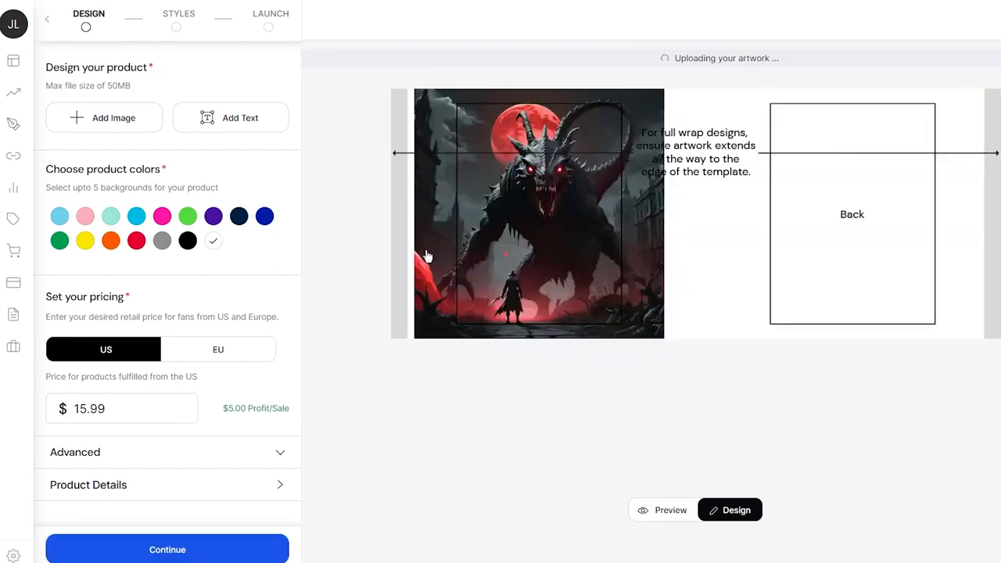
- Shift the dragon artwork flush with the wrap's left edge, then deselect it
click(538, 214)
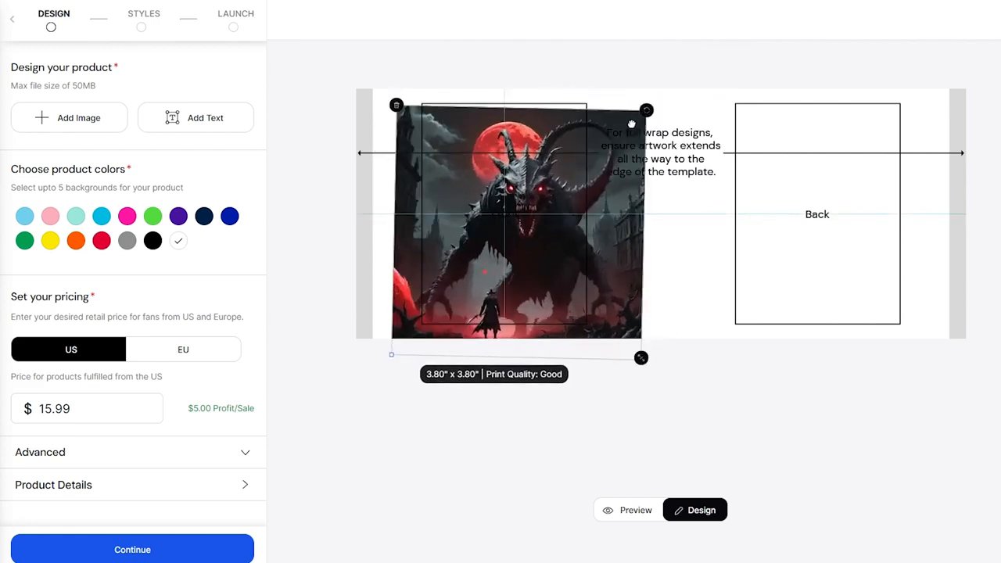
drag(516, 219, 488, 211)
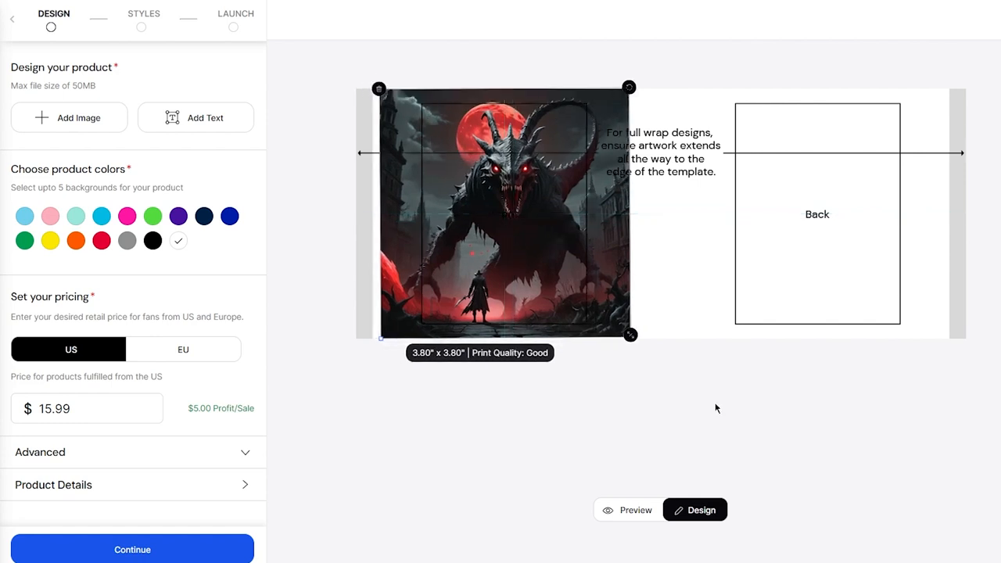
click(635, 510)
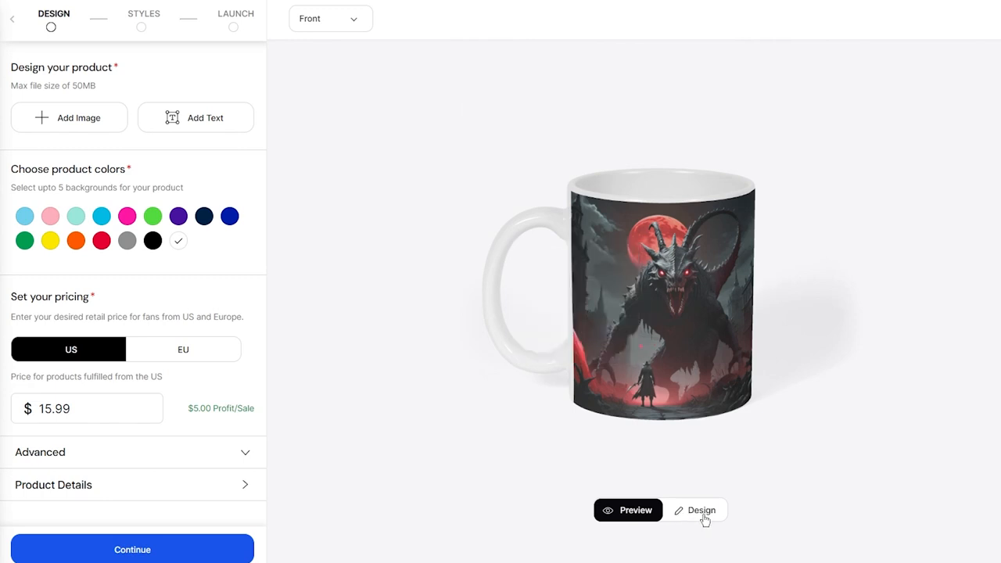
- Add 'hell' text, move it into the Back print area, and return to preview
click(693, 510)
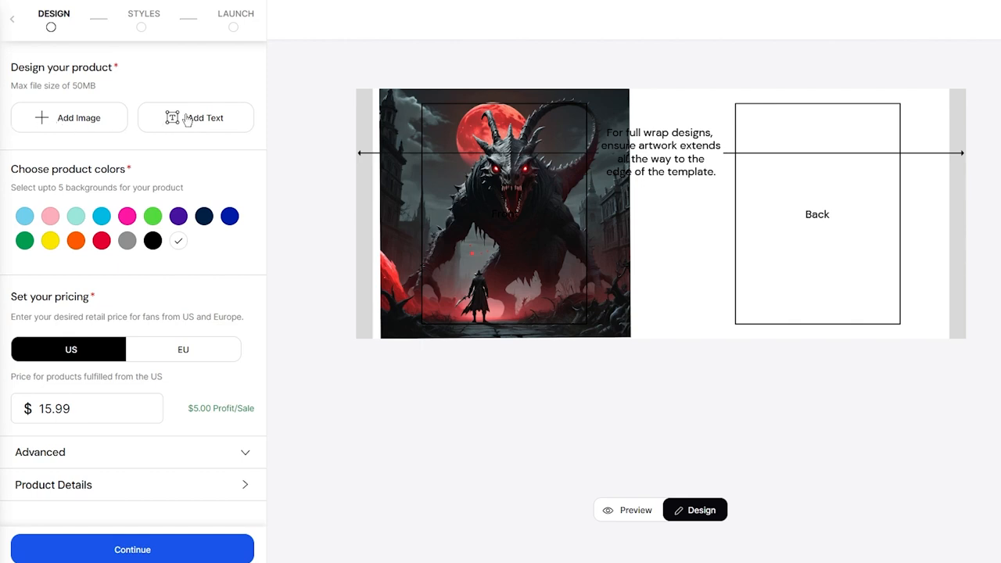
click(194, 118)
text(he)
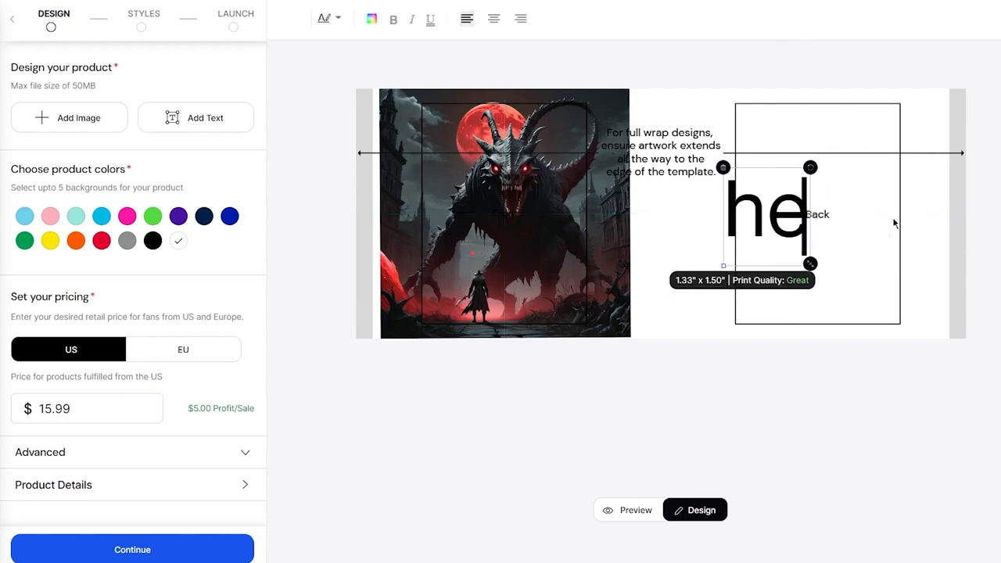
text(ll)
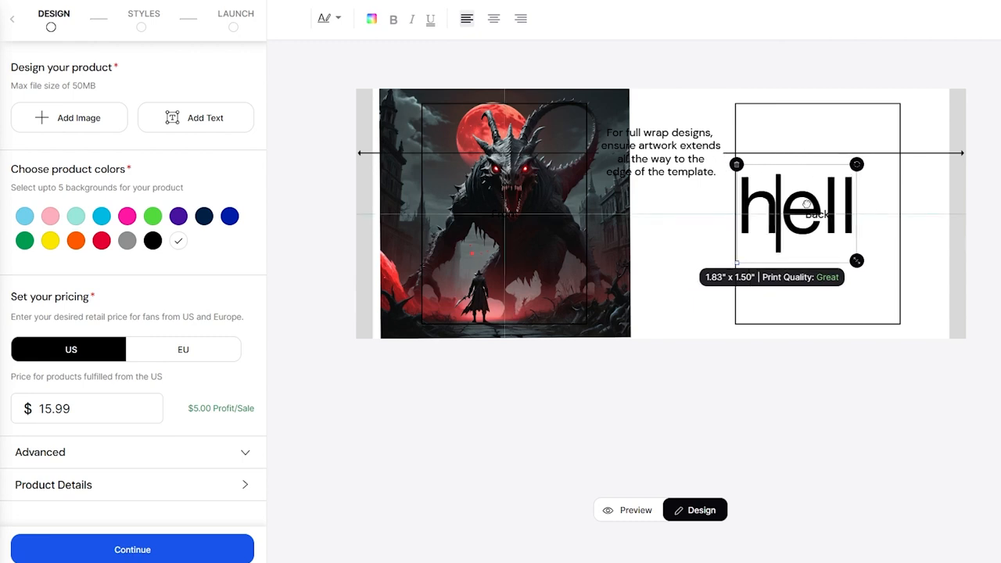
drag(798, 211, 816, 211)
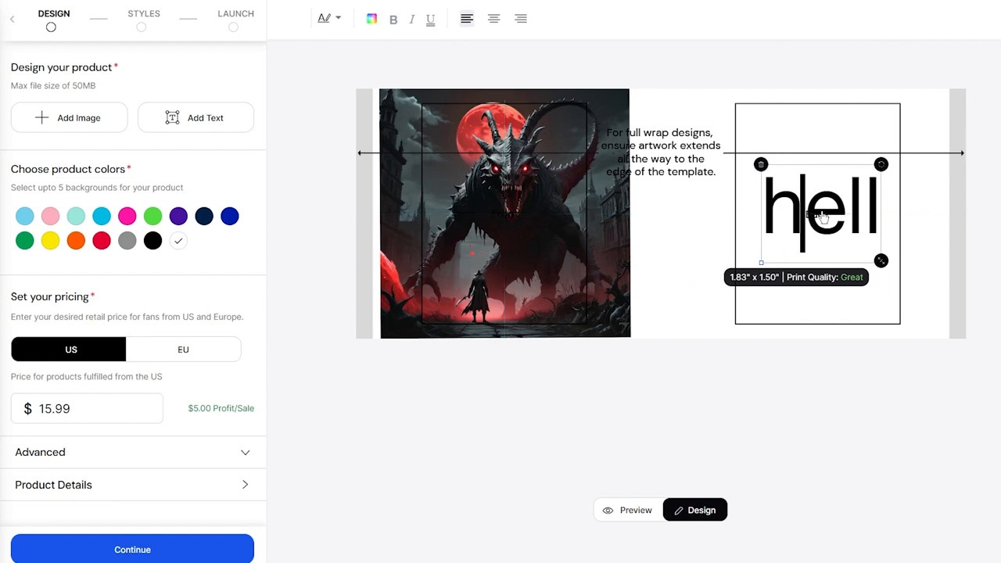
click(627, 510)
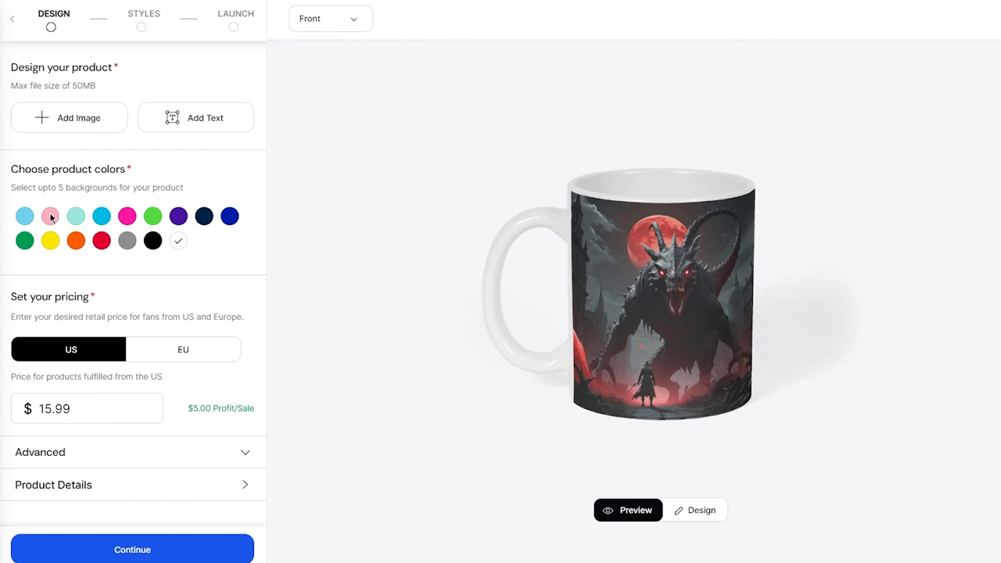
- Add pink, teal, green and navy mug colours and feature the Right view
click(694, 510)
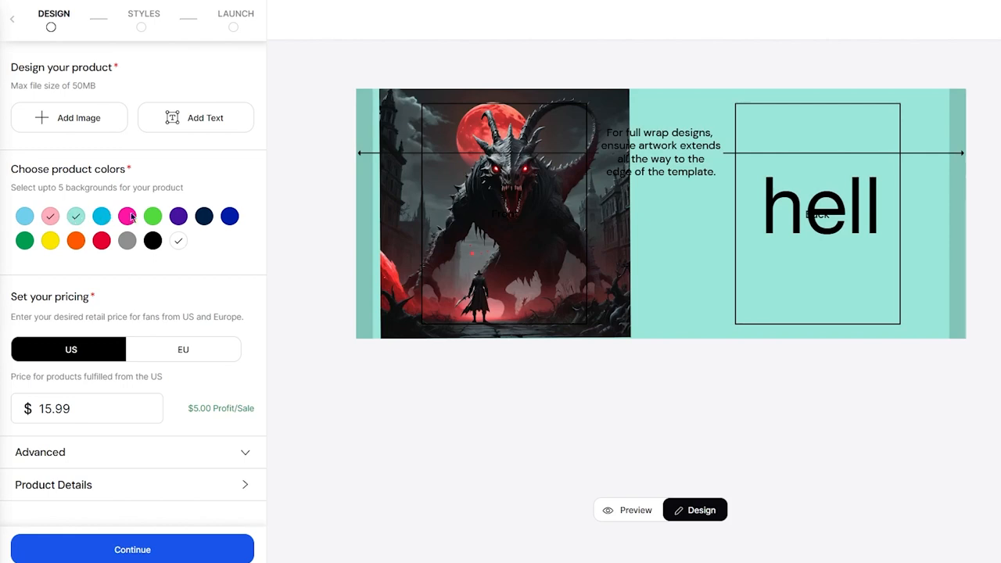
click(203, 216)
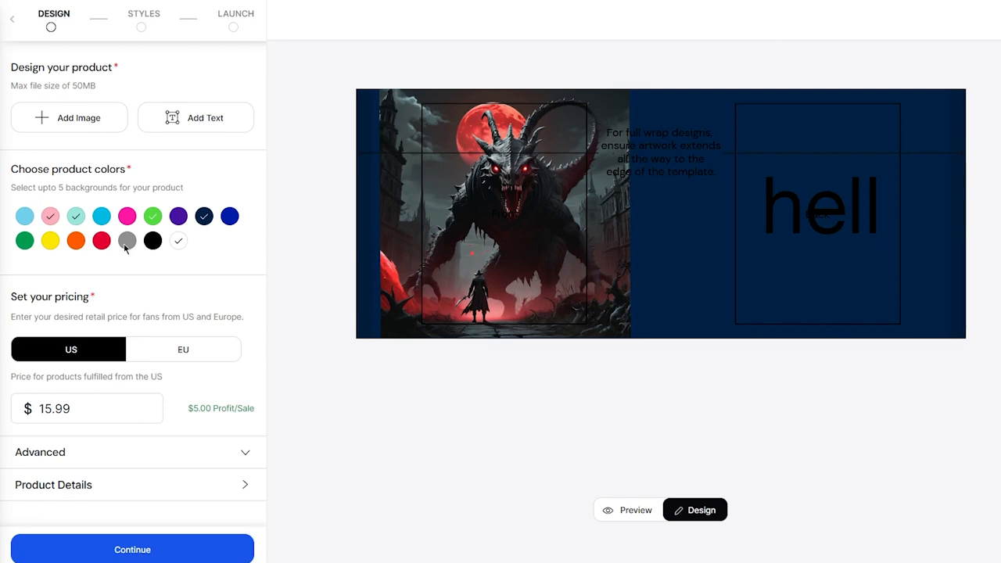
mouse_move(162, 341)
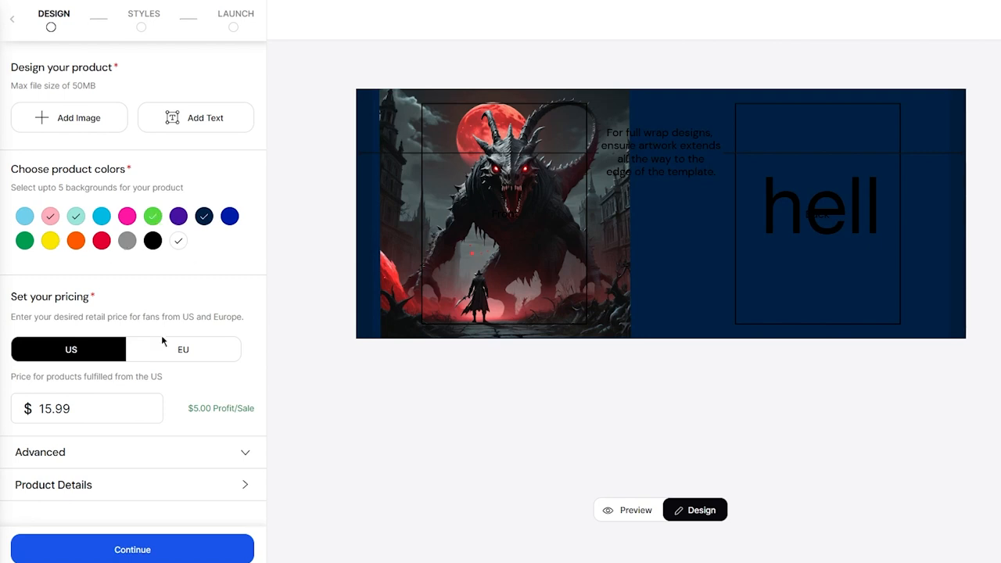
mouse_move(169, 353)
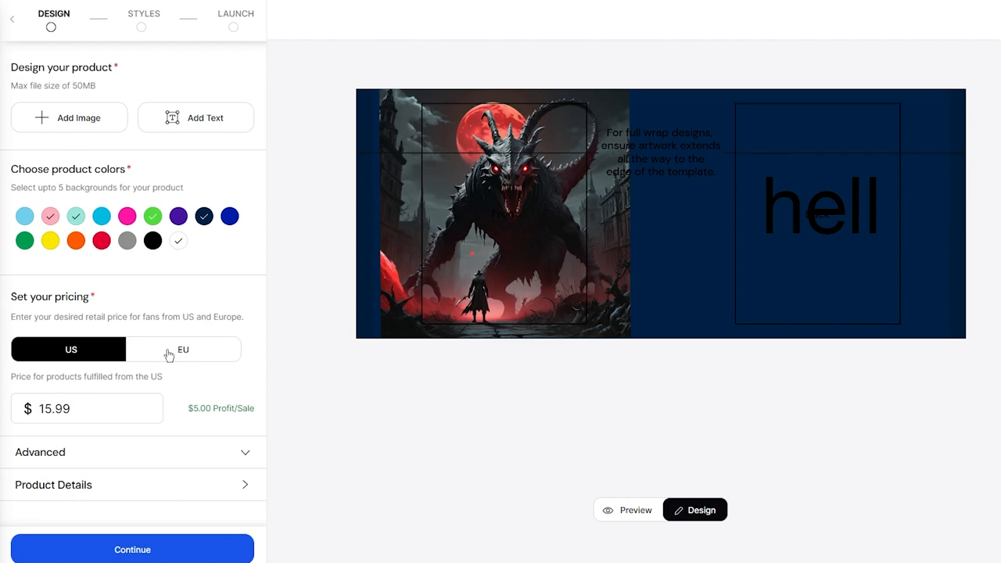
mouse_move(59, 308)
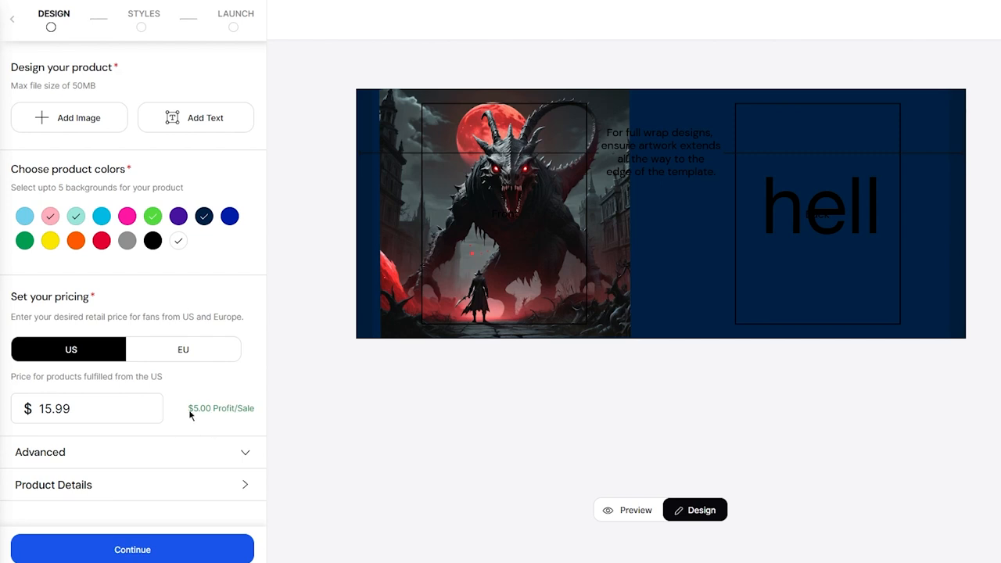
click(132, 452)
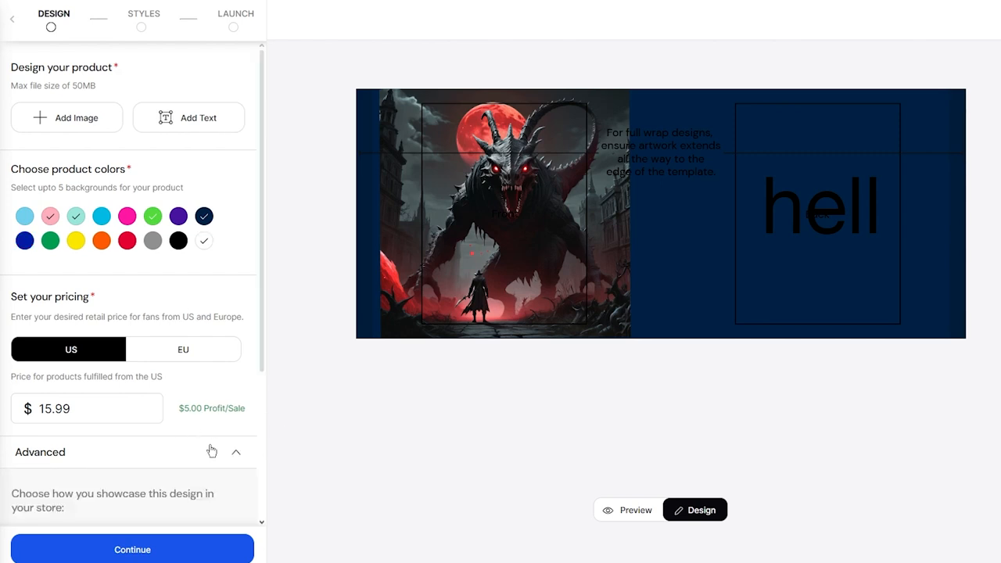
scroll(down, 3)
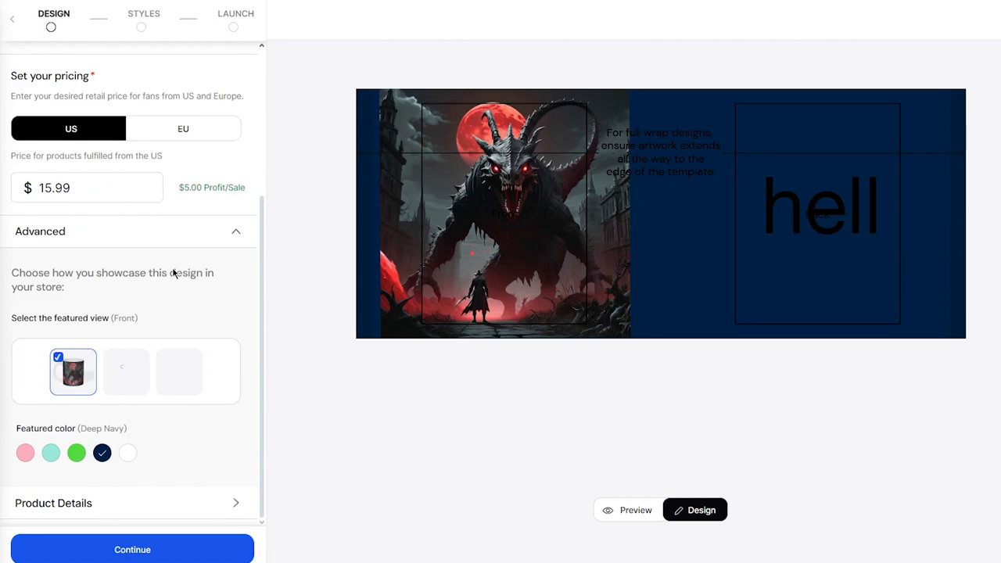
mouse_move(164, 381)
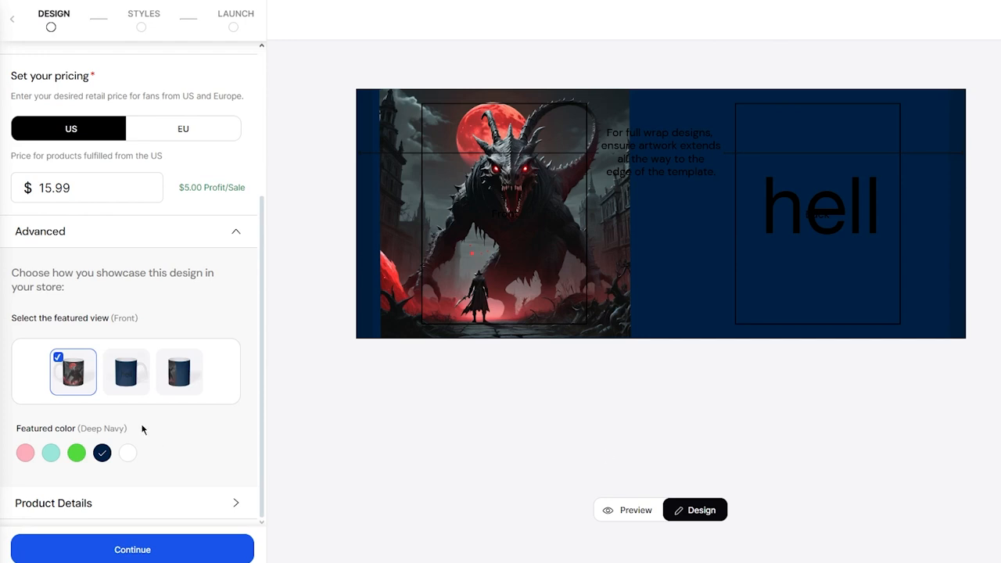
click(126, 371)
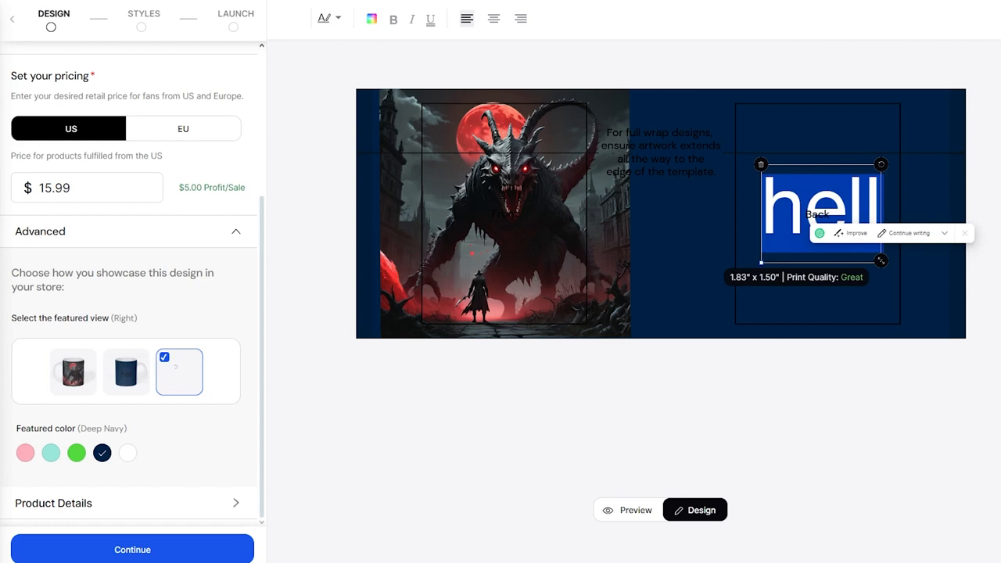
- Feature Bright Green, colour the 'hell' text yellow, and showcase the Back view
click(76, 453)
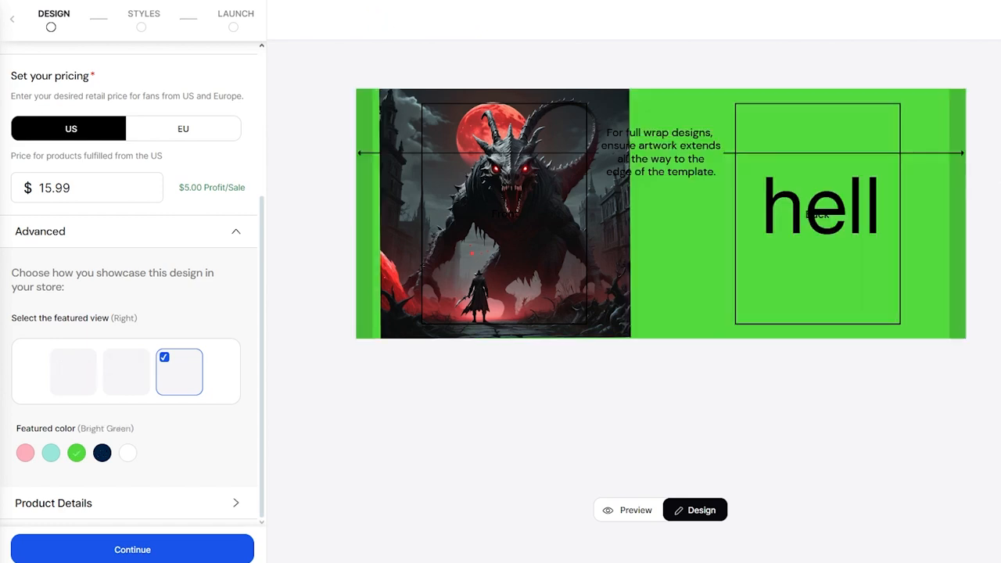
click(818, 205)
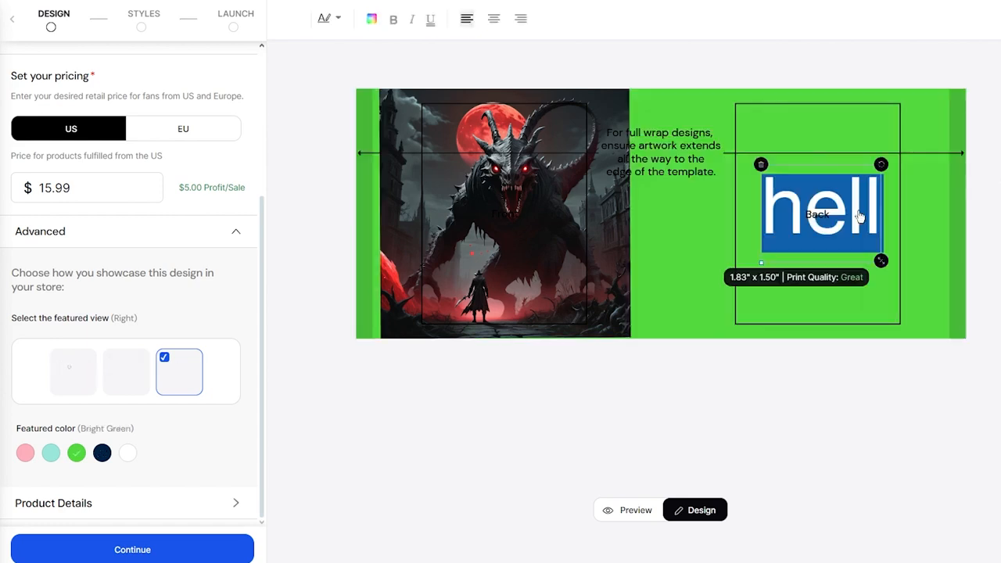
click(371, 18)
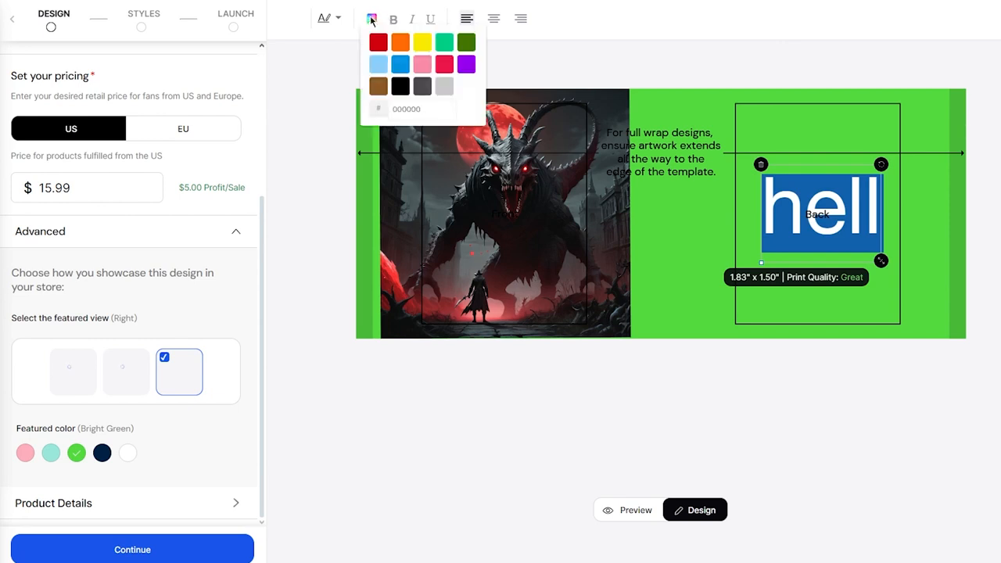
click(422, 42)
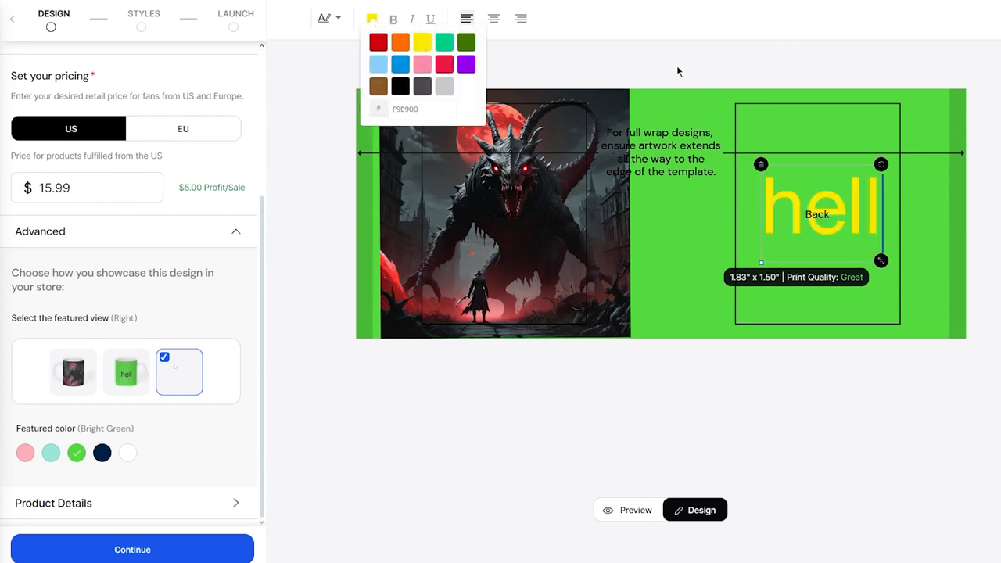
click(126, 371)
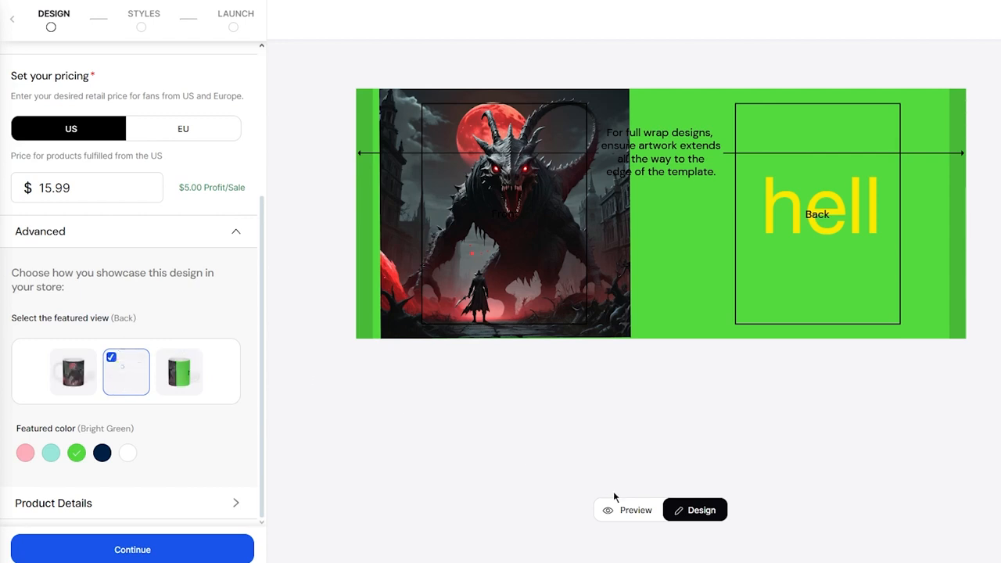
- Check the mug in 3D preview, then continue to the Styles step
click(636, 509)
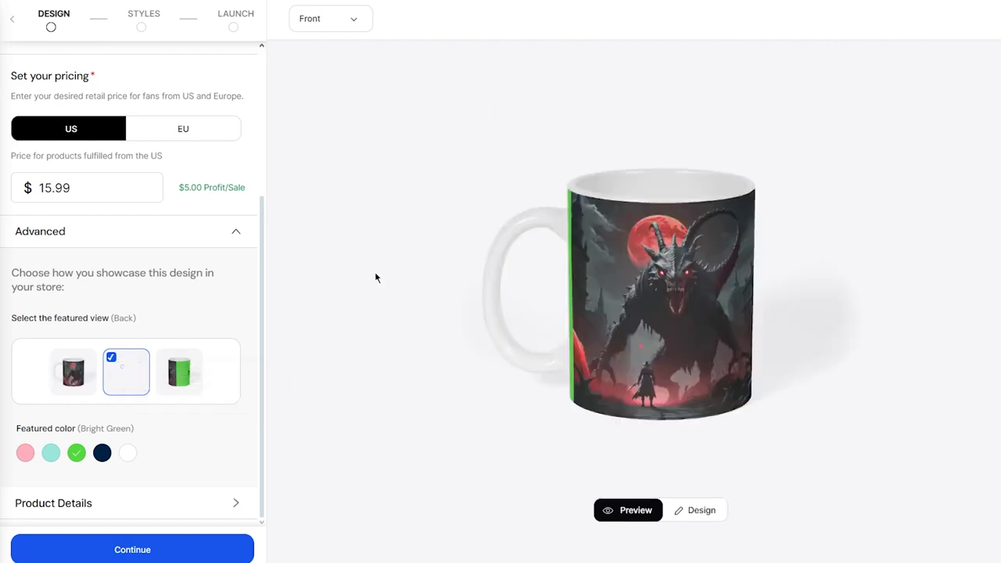
click(126, 372)
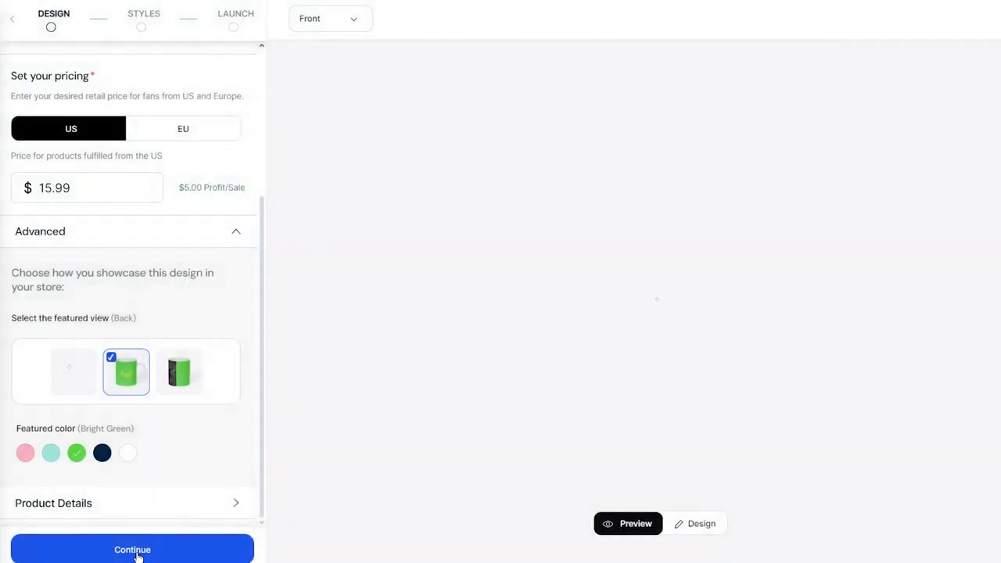
mouse_move(453, 399)
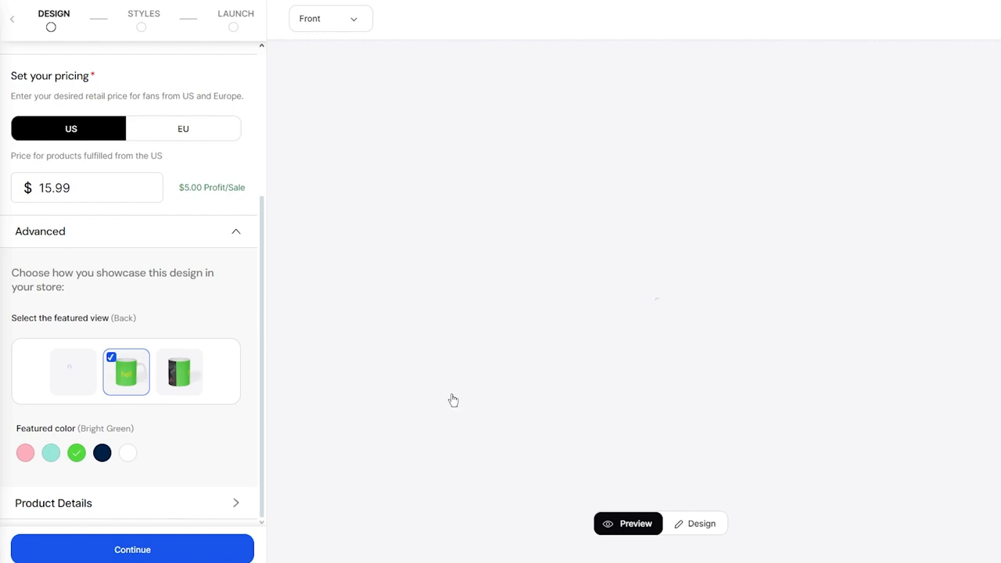
click(133, 548)
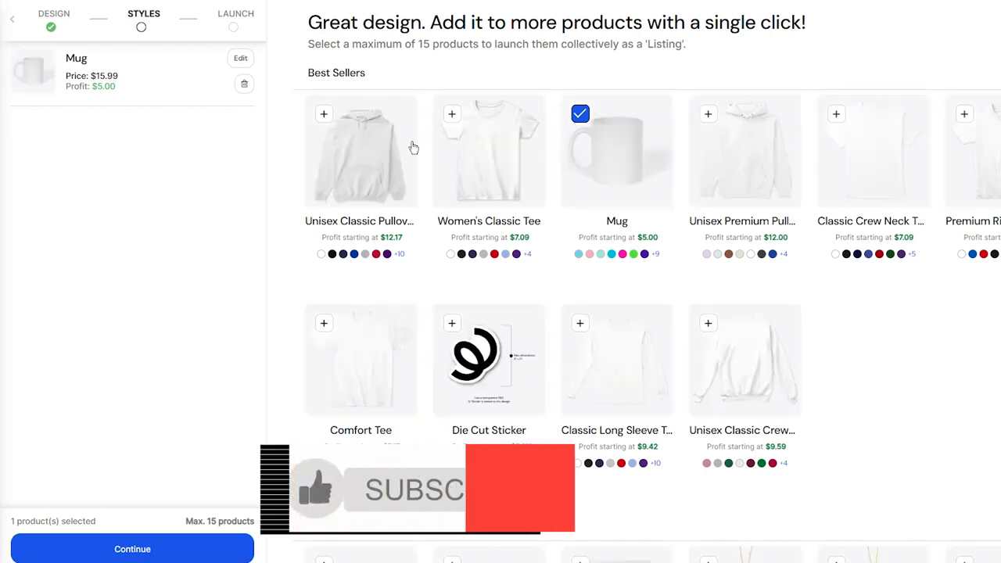
- Continue from Styles with Mug selected to the Launch step
click(132, 548)
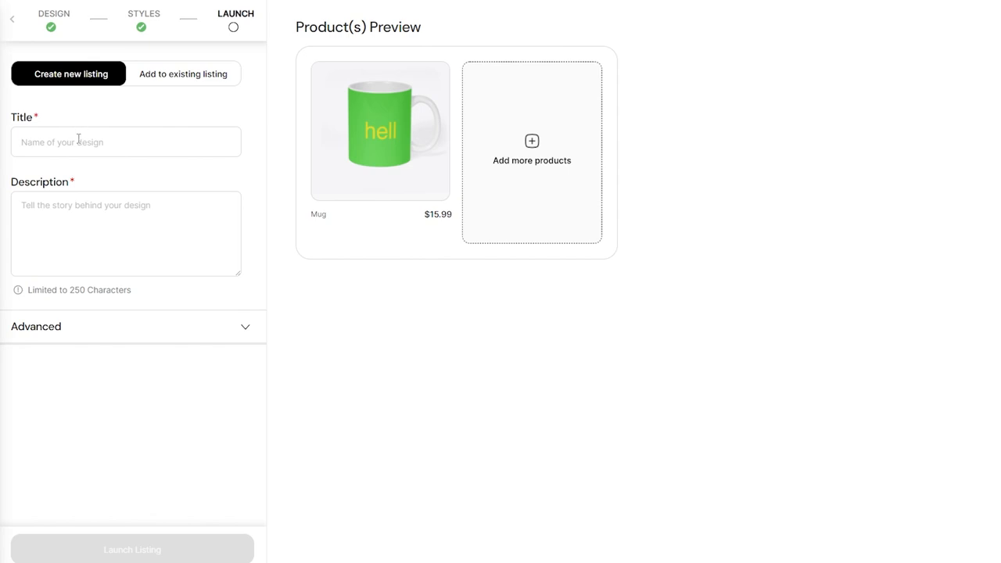
- Fill in the listing details and 'killer mug' URL handle, then launch the mug listing
click(125, 141)
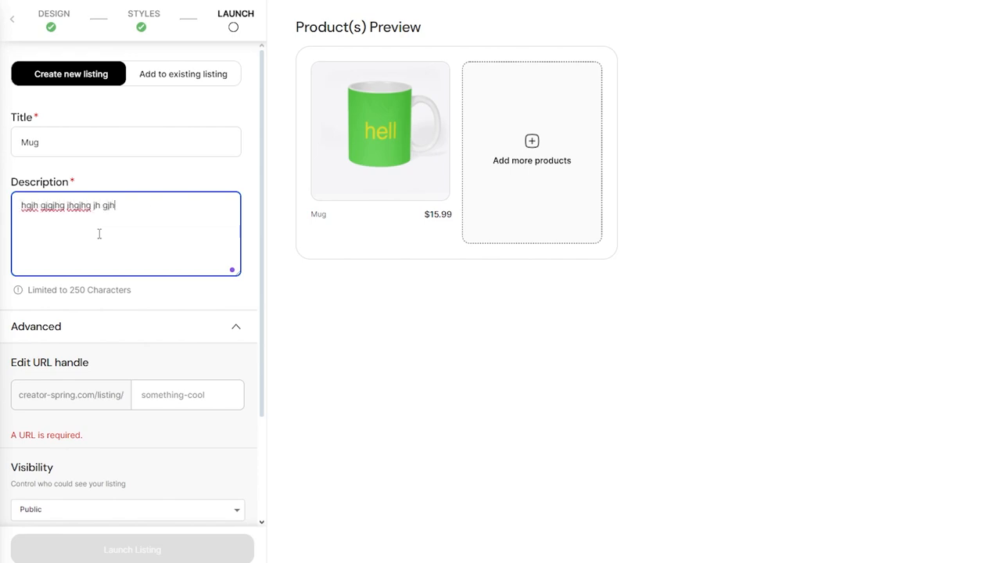
scroll(down, 3)
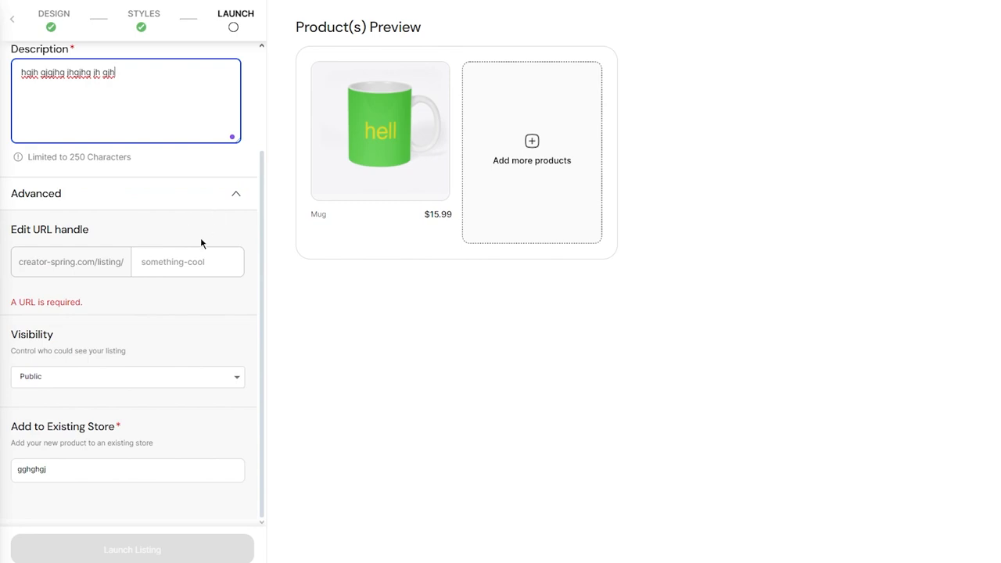
click(188, 261)
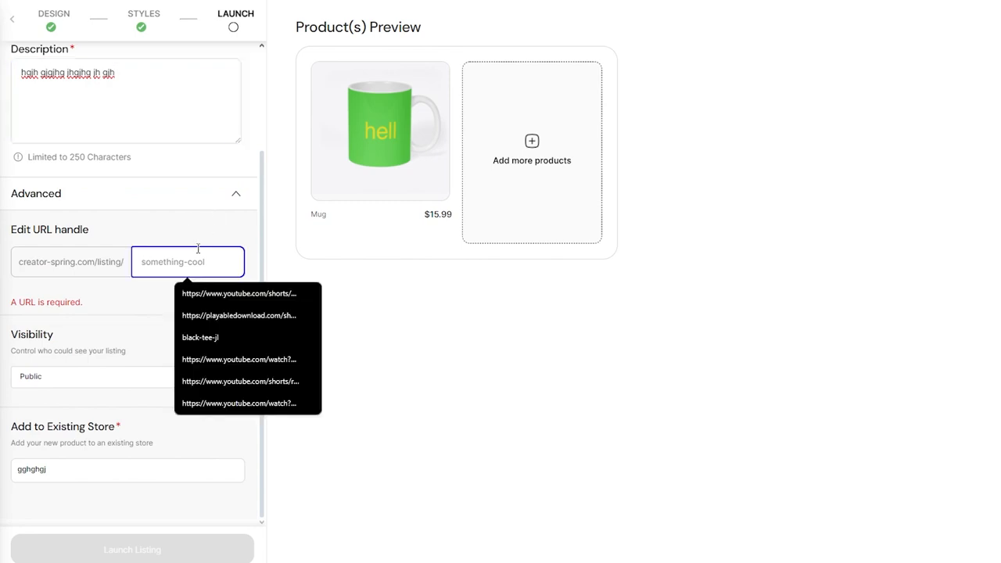
text(killer m)
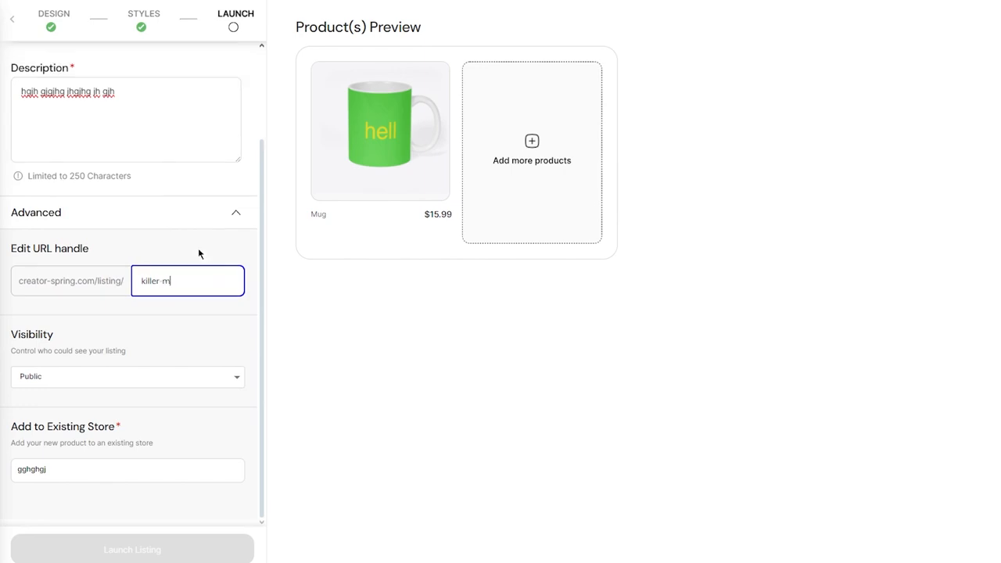
text(ug)
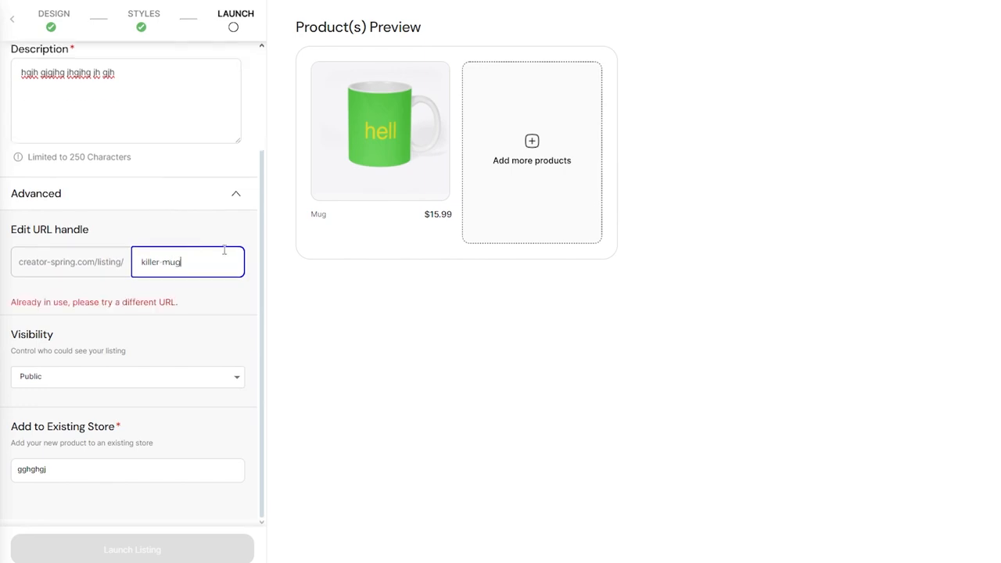
text(jbjbj)
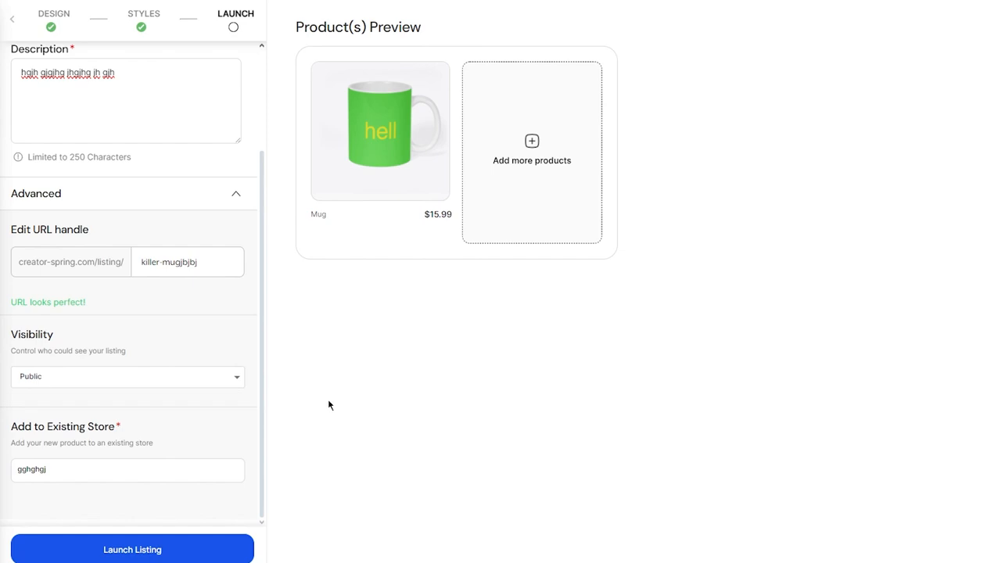
click(132, 549)
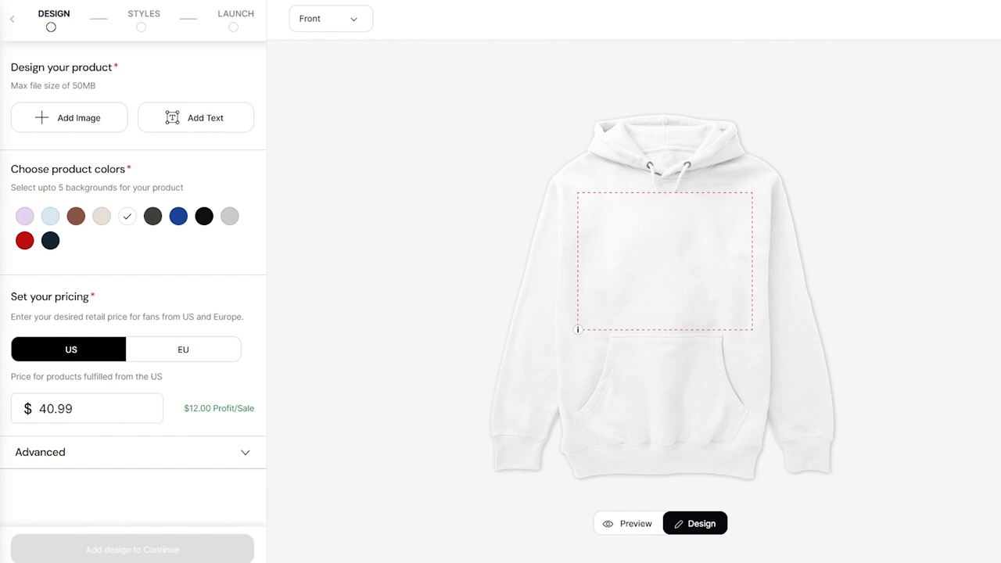
mouse_move(110, 121)
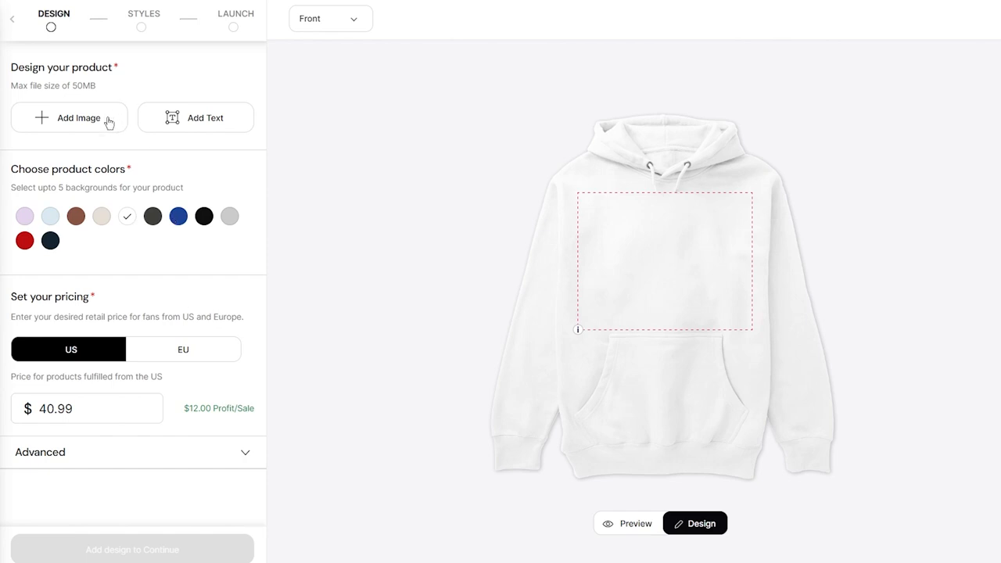
- Deselect the white swatch from the hoodie's product colours
click(76, 215)
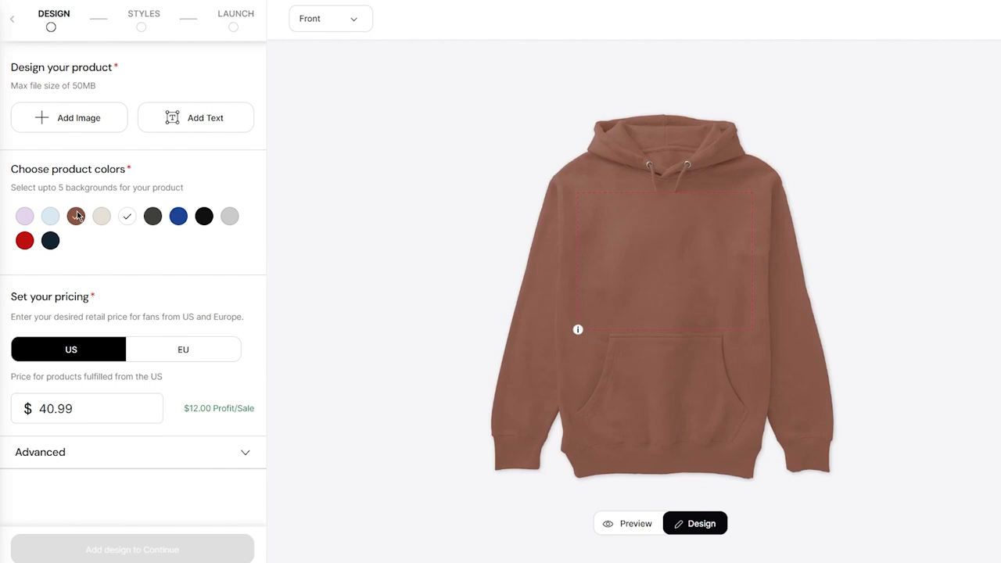
click(126, 215)
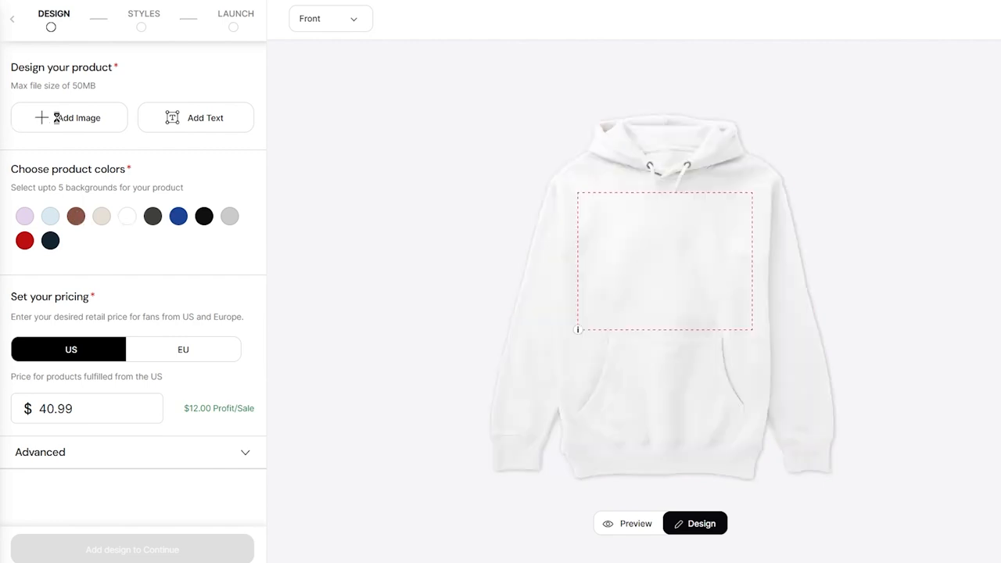
- Try and discard a resized tiger image on the hoodie front, then upload the dark dragon artwork
click(68, 117)
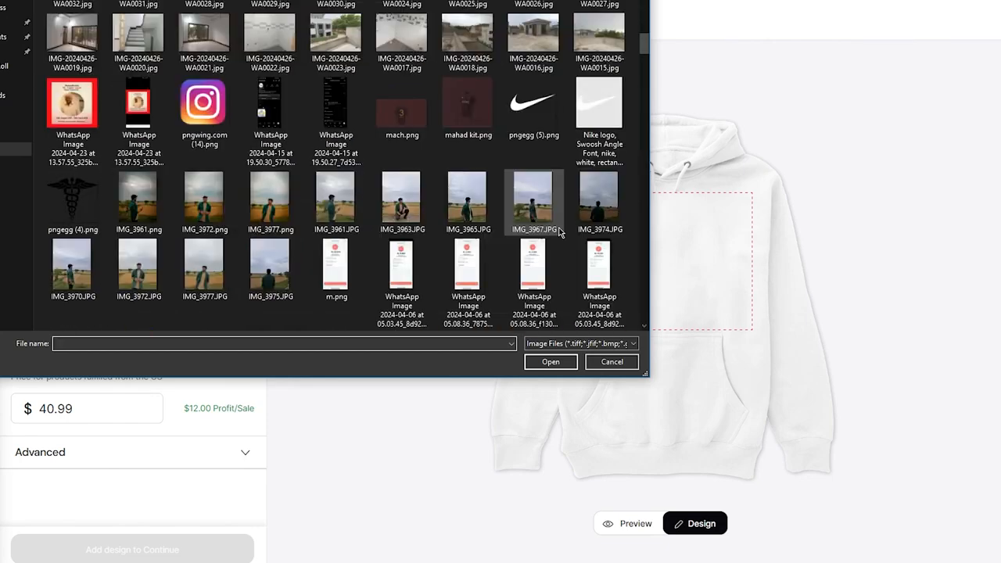
scroll(up, 3)
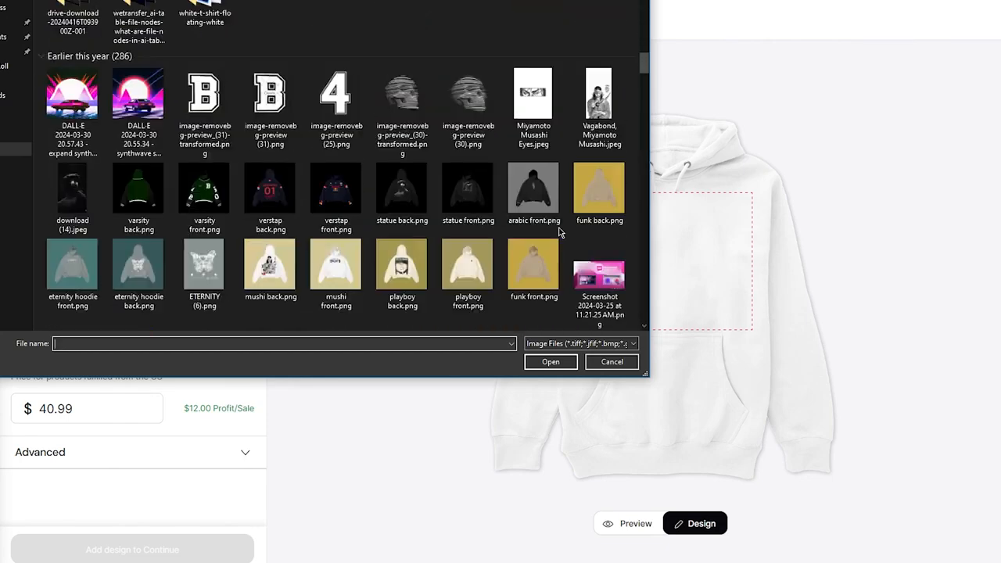
scroll(up, 3)
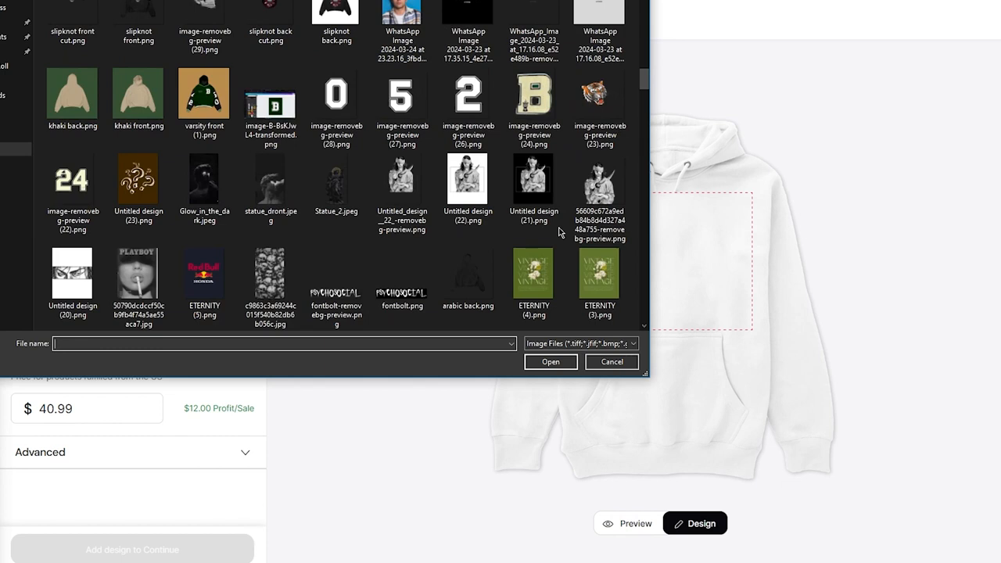
mouse_move(287, 194)
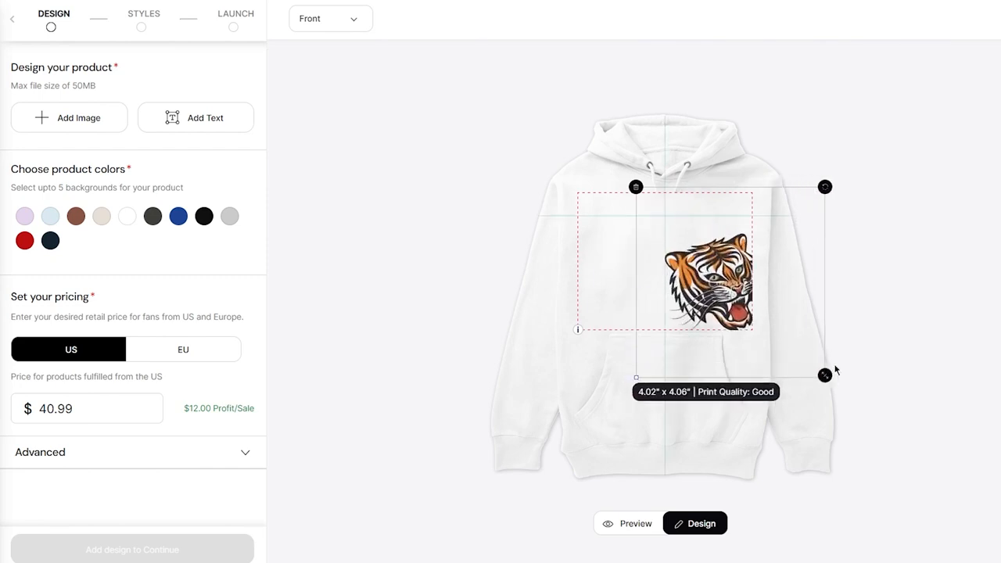
drag(824, 375, 809, 369)
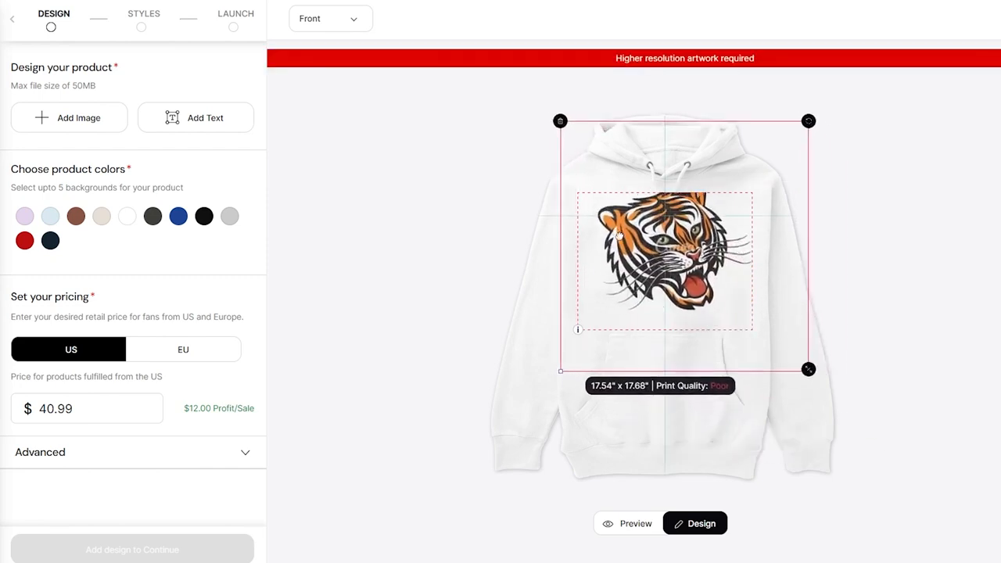
drag(807, 369, 688, 259)
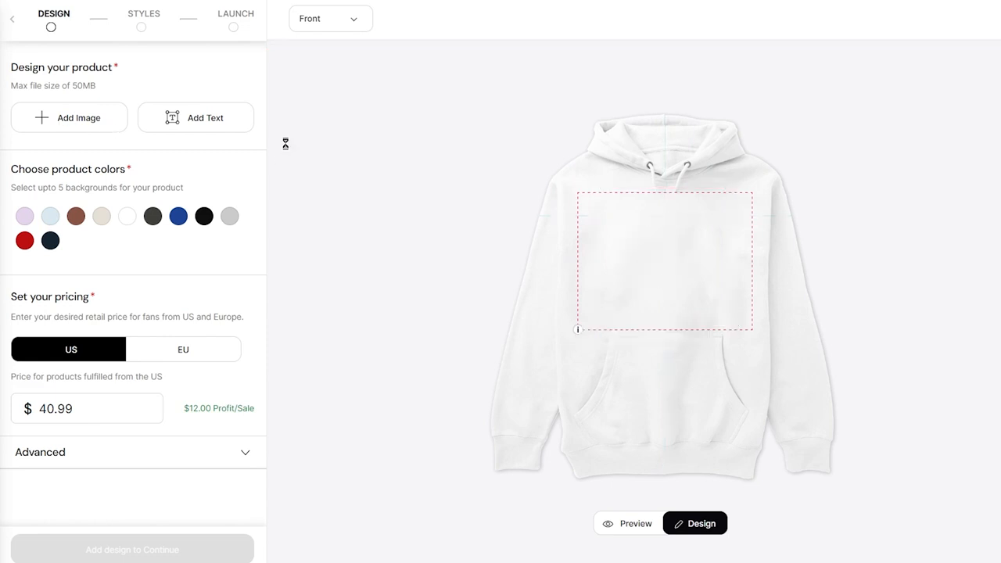
click(68, 118)
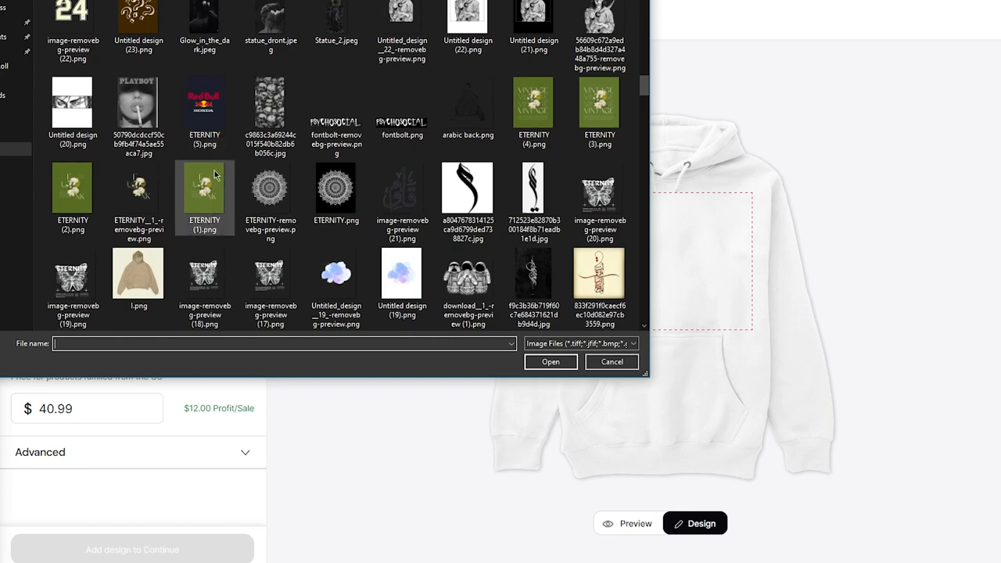
scroll(down, 3)
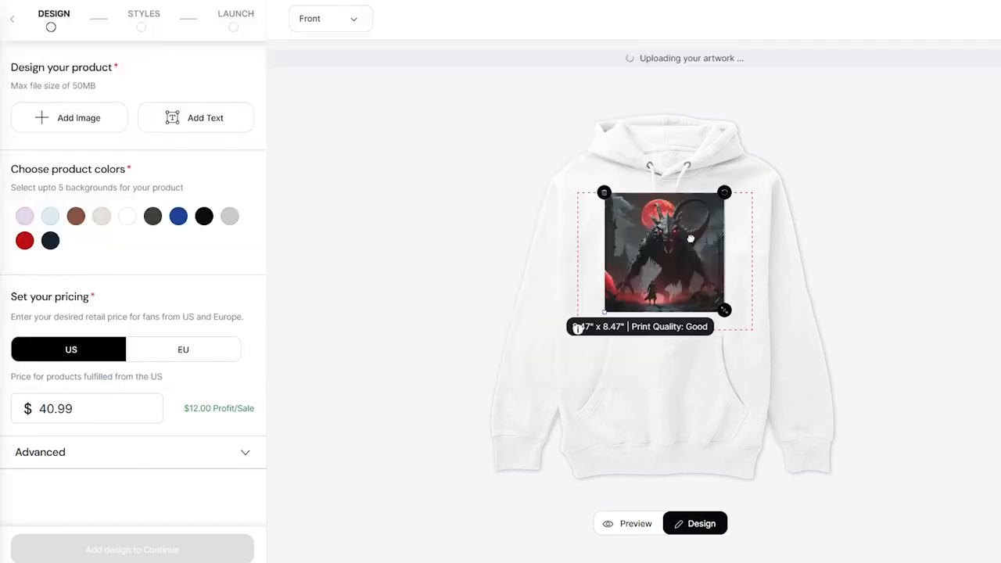
- Resize the dragon artwork to Good print quality, preview it, and add lilac and light blue colours
drag(723, 310, 739, 325)
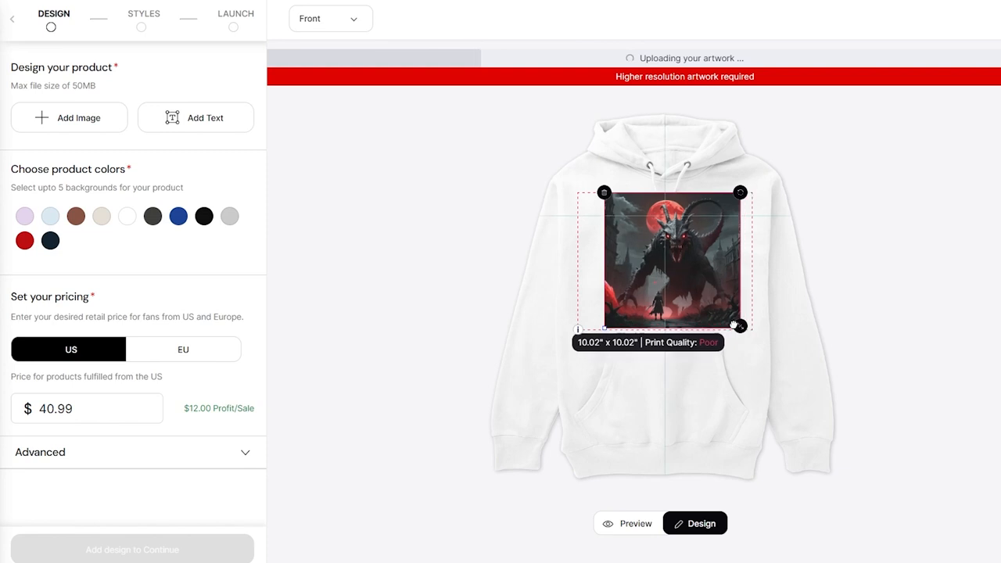
drag(739, 326, 723, 306)
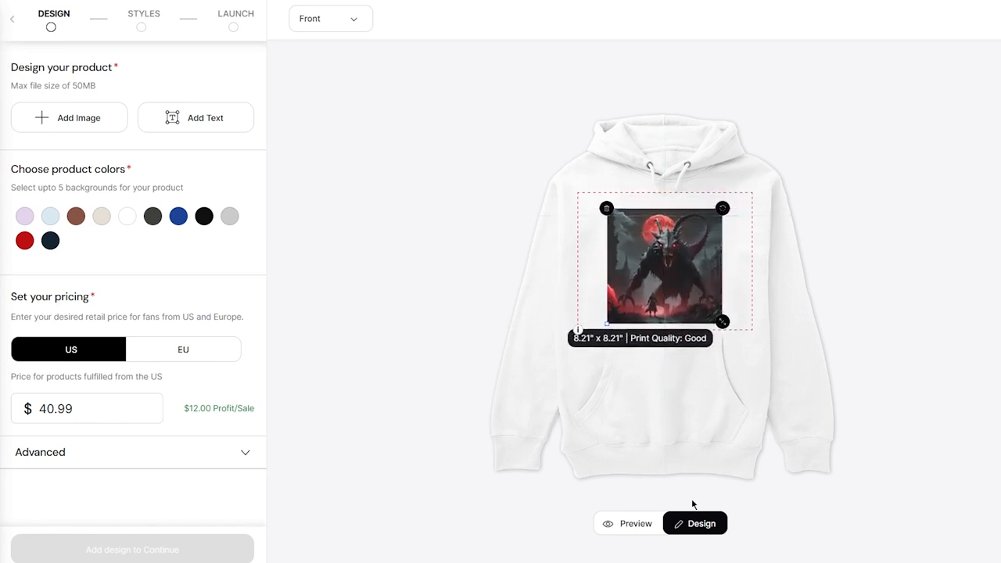
click(626, 523)
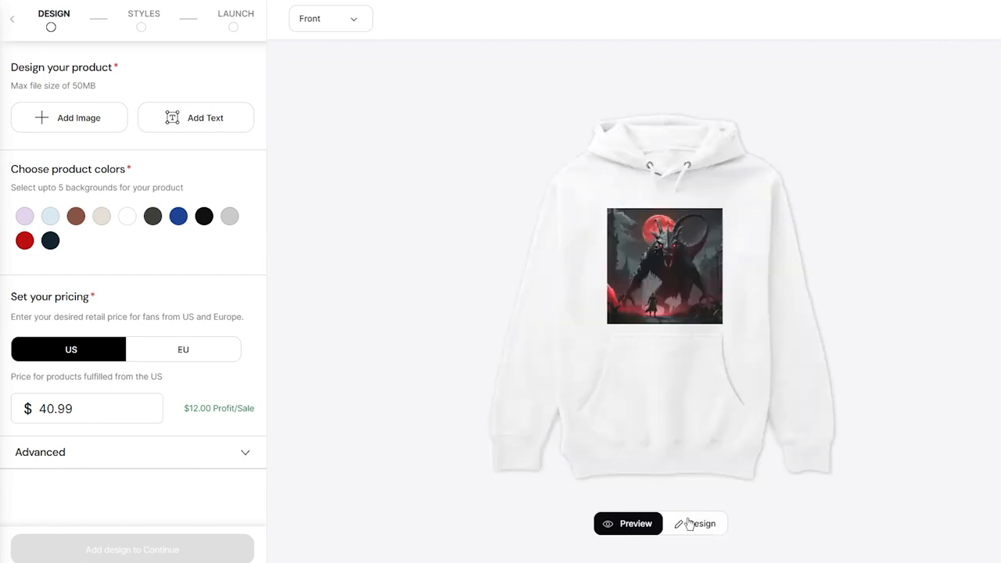
click(694, 522)
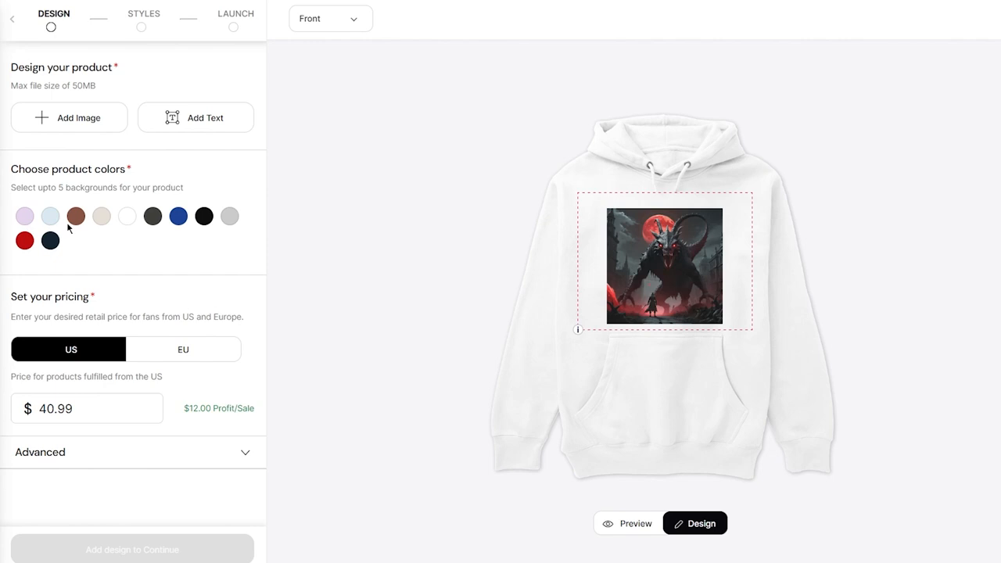
click(50, 215)
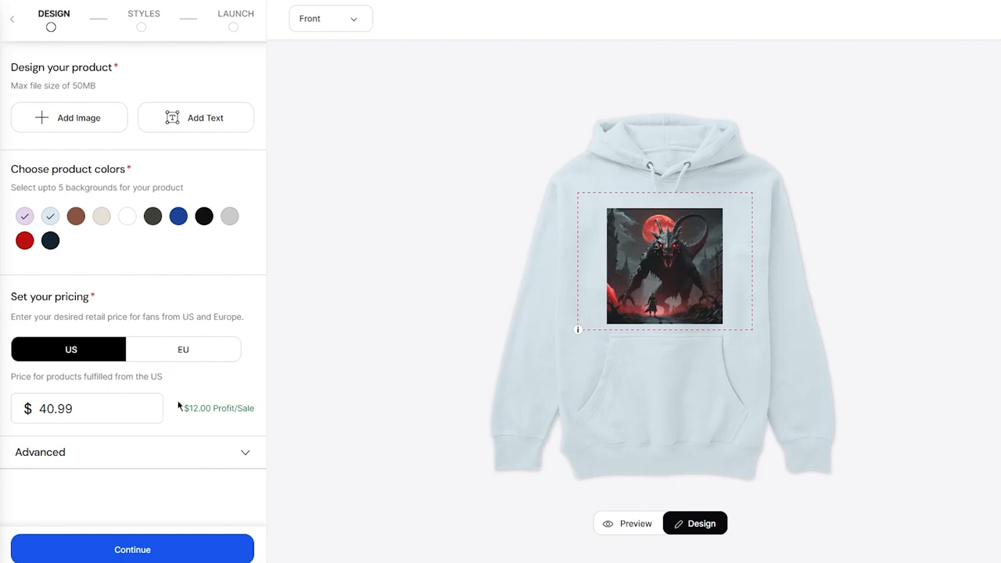
mouse_move(174, 377)
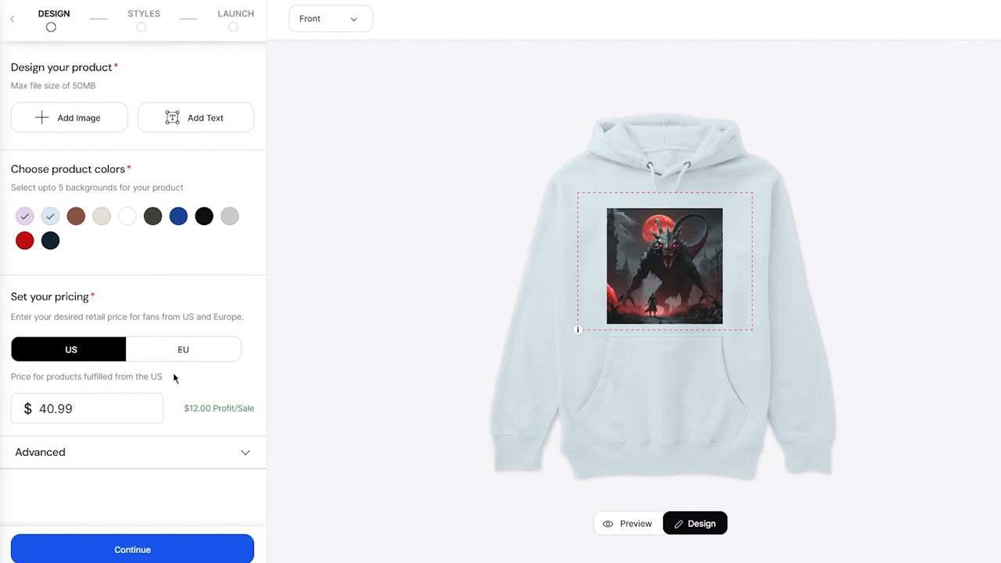
- Keep Blue Mist as the featured hoodie colour under Advanced and continue to Styles
click(132, 451)
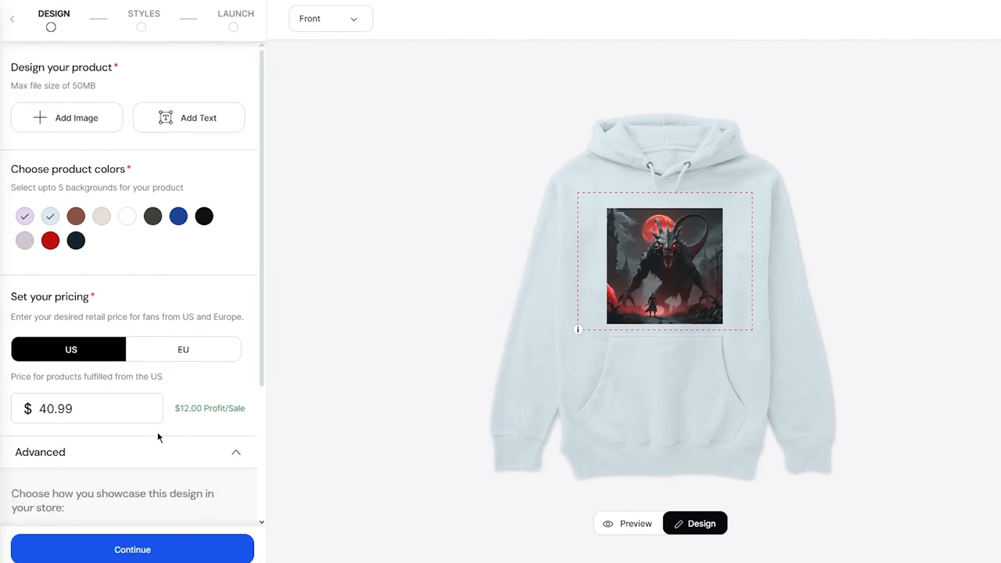
scroll(down, 3)
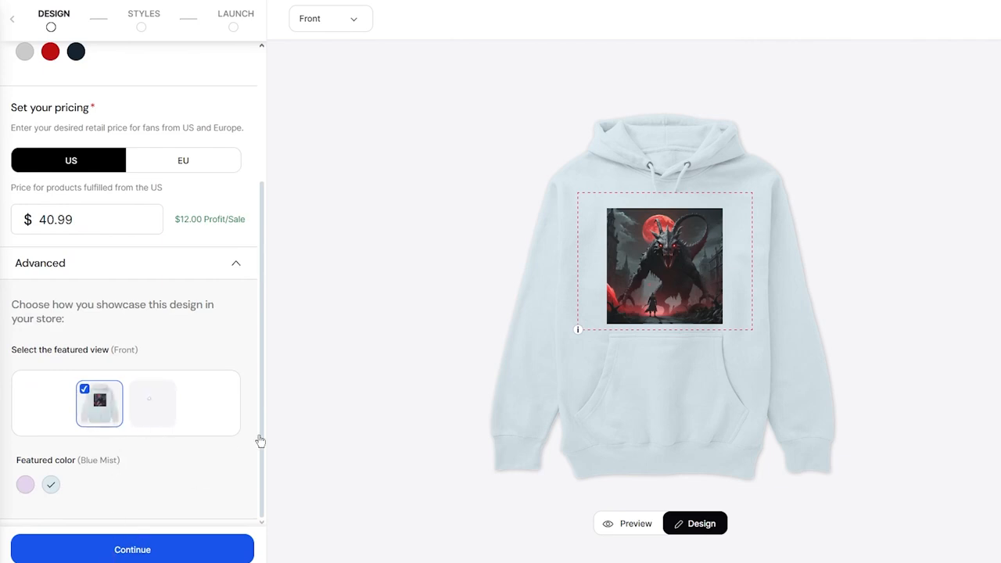
click(132, 549)
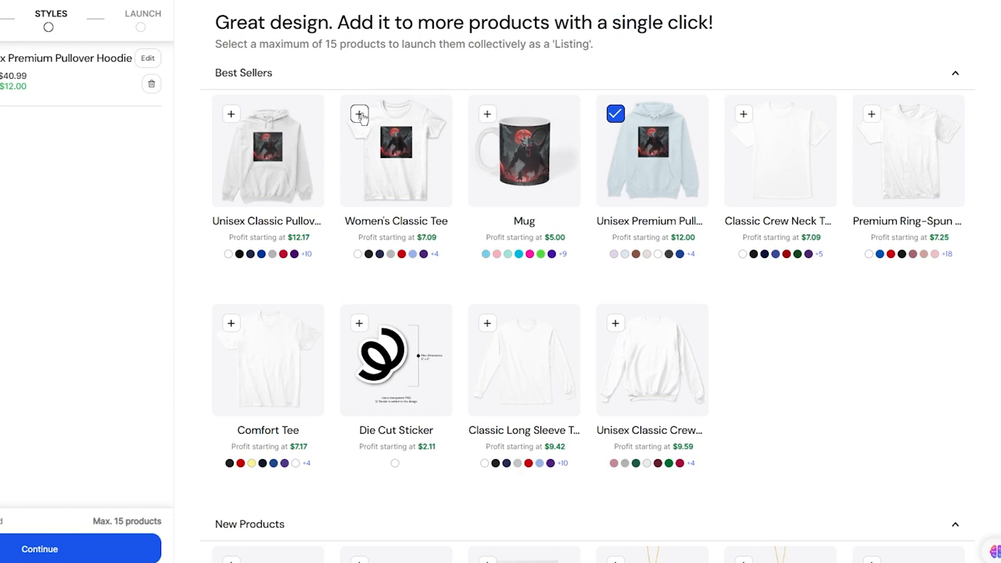
- Add the Women's Classic Tee from Best Sellers and continue to the Launch step
click(359, 114)
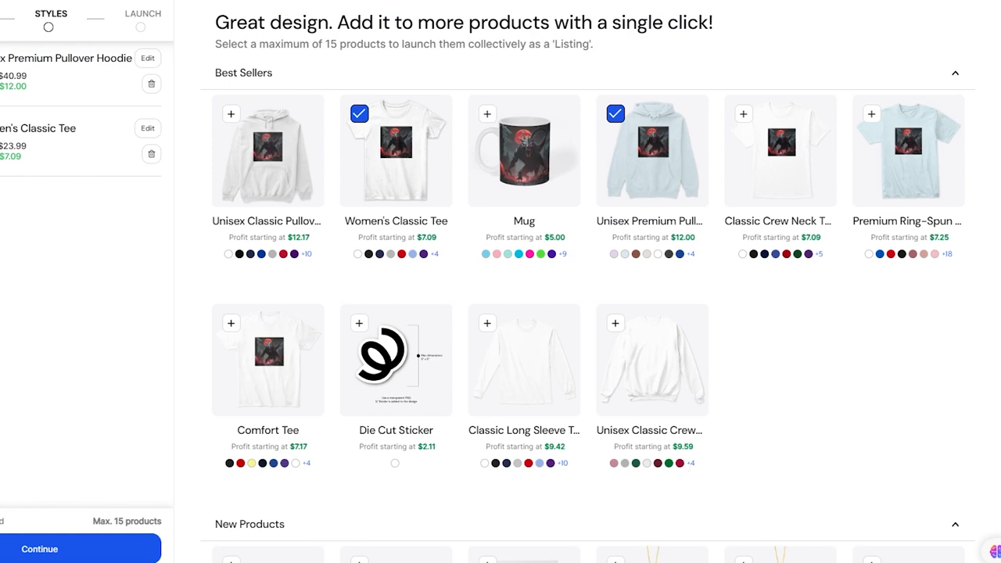
click(80, 548)
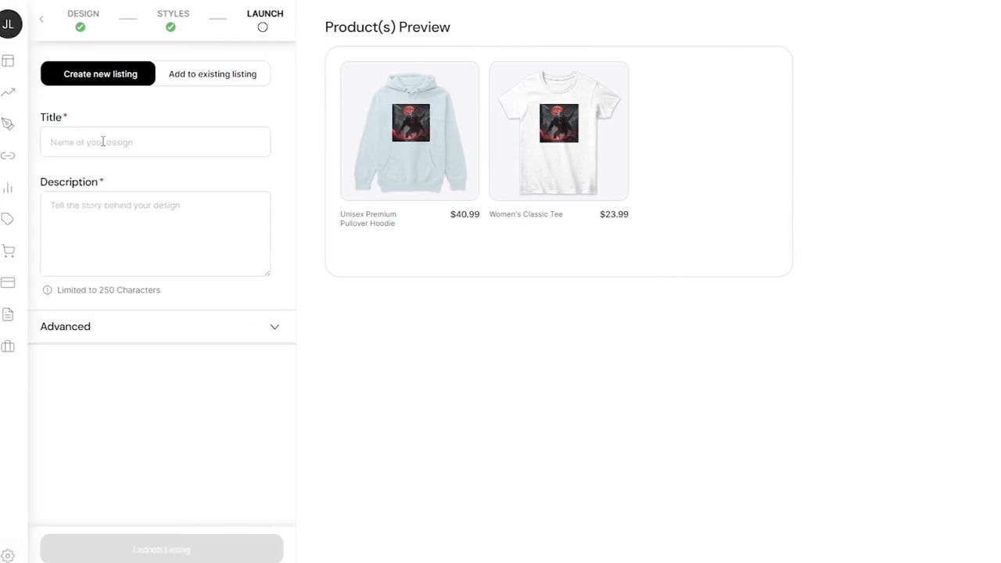
- Leave the empty description field and go to the live mug's Congratulations page
click(164, 233)
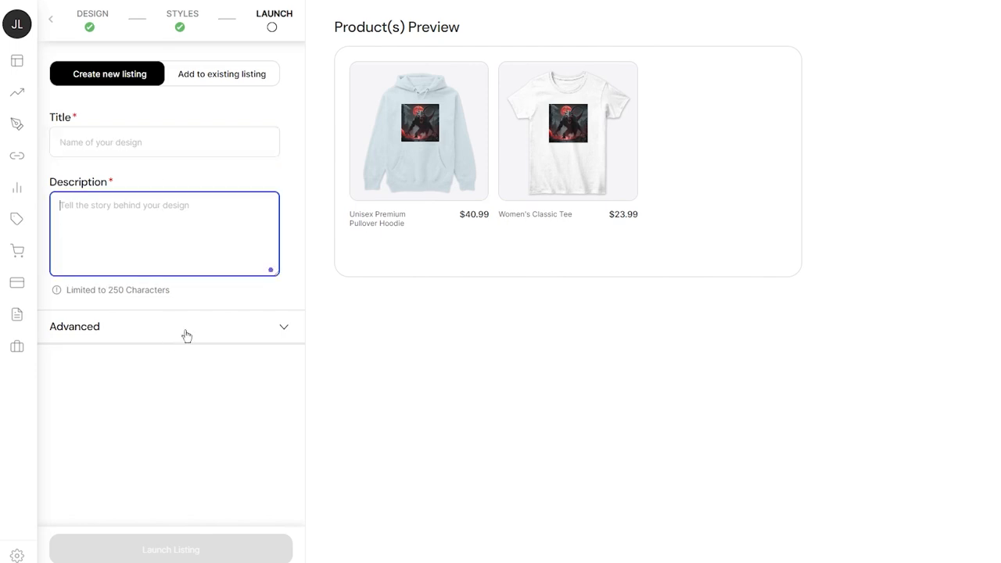
click(171, 548)
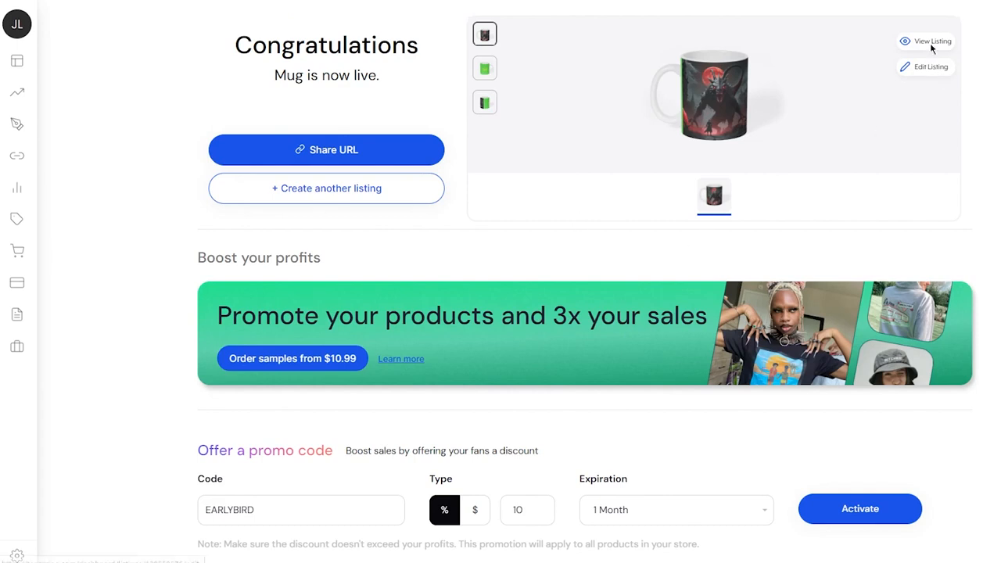
mouse_move(710, 143)
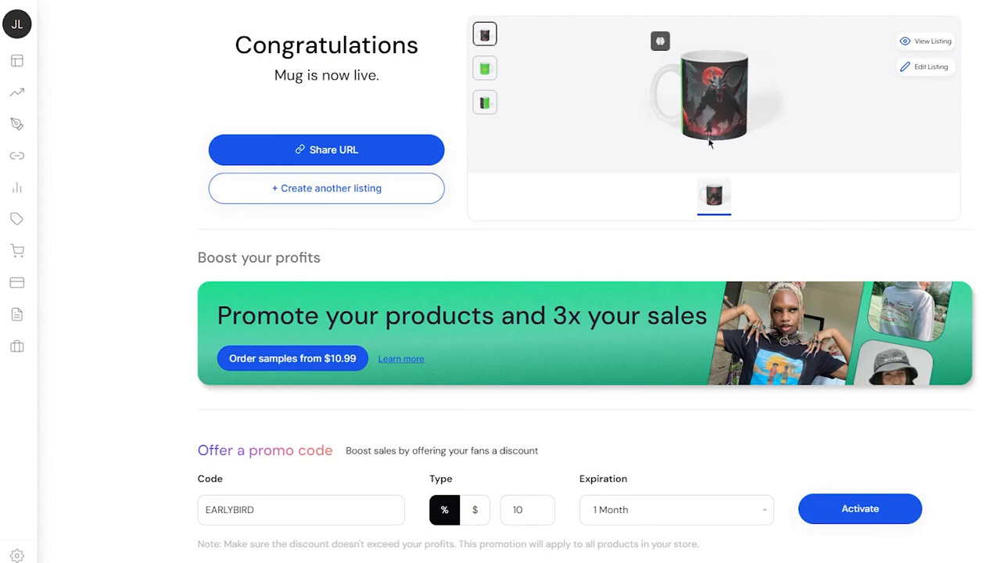
- Open the mug preview and pick the green thumbnail with yellow 'hell' text
click(713, 94)
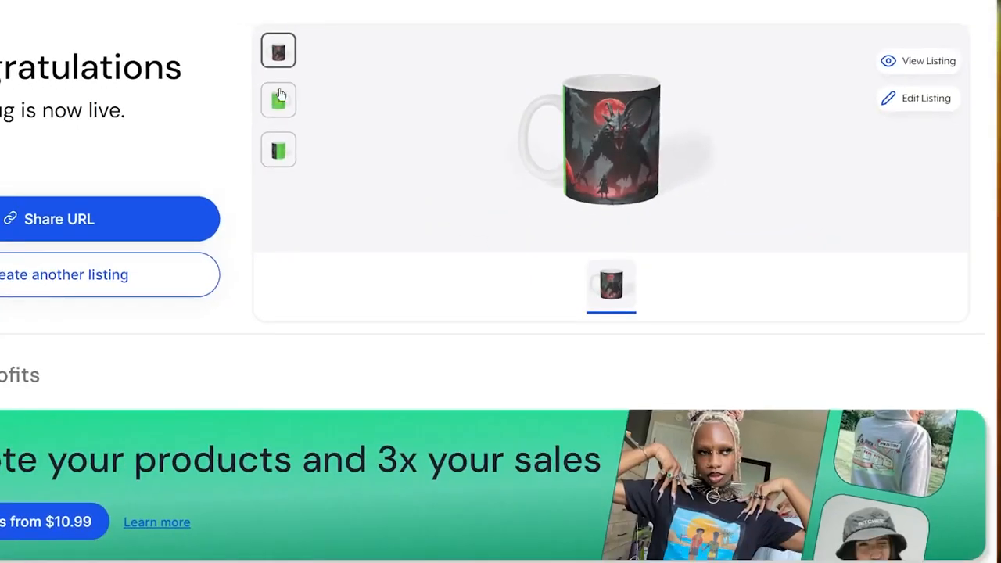
click(278, 99)
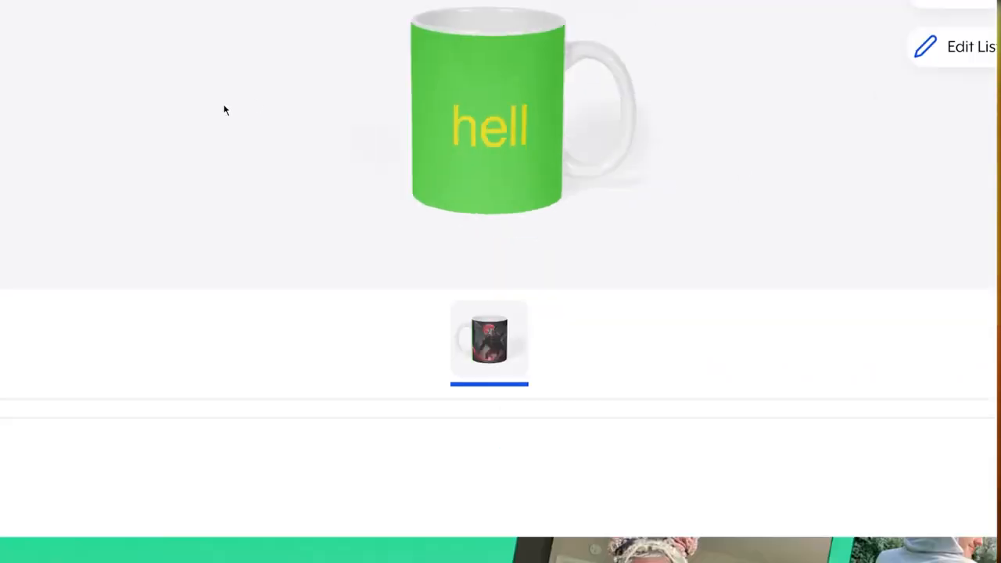